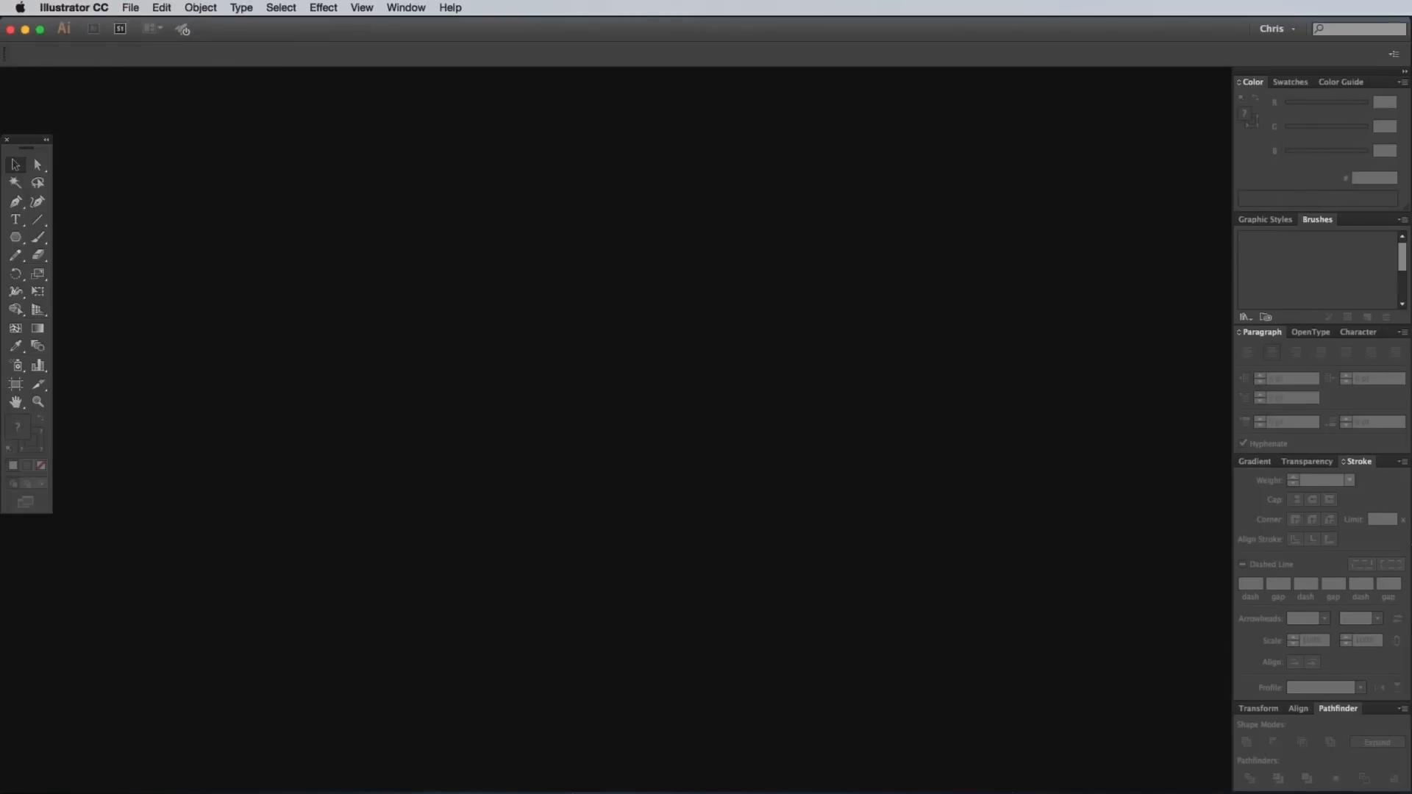
Create a new landscape A4 document in pixels with RGB colour
left_click(129, 8)
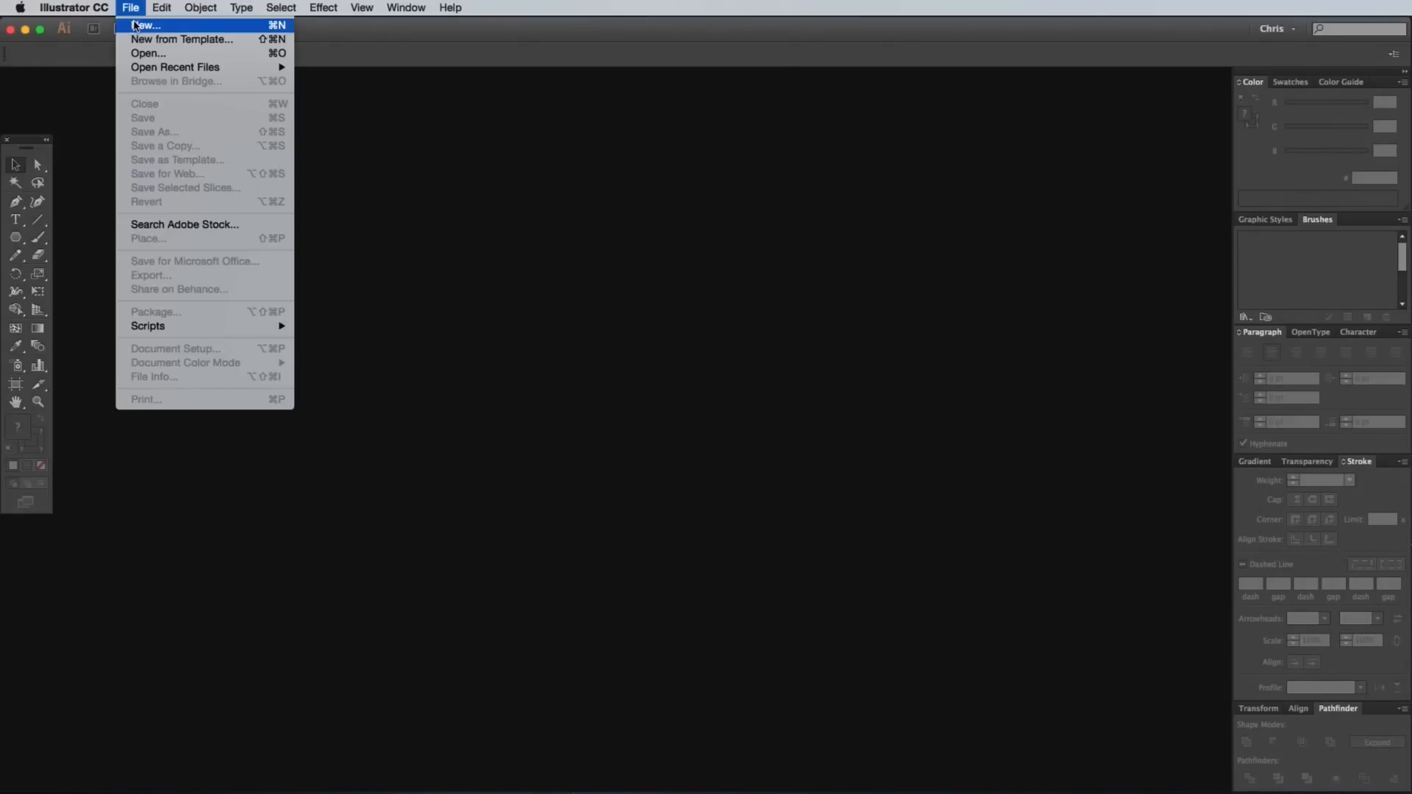
left_click(144, 25)
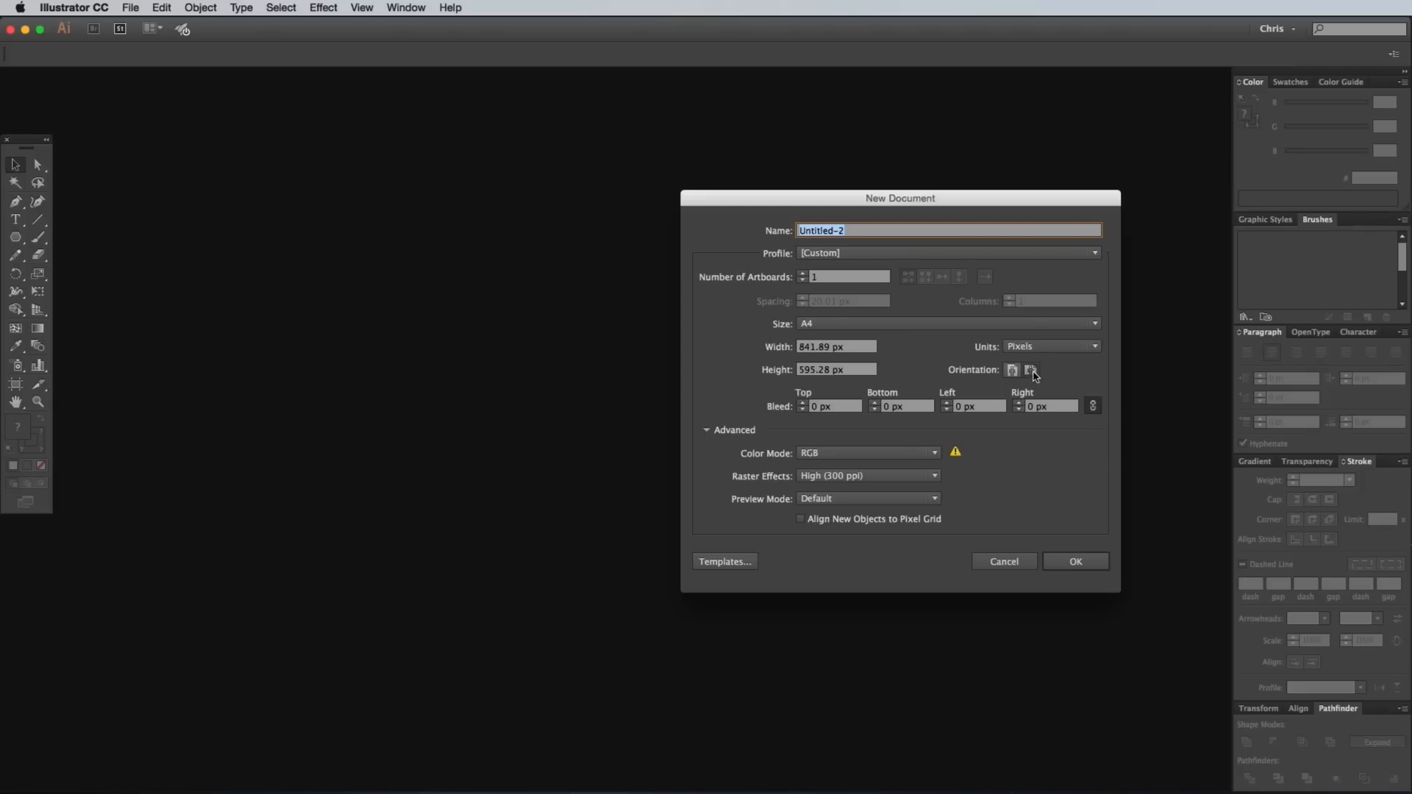
left_click(1074, 560)
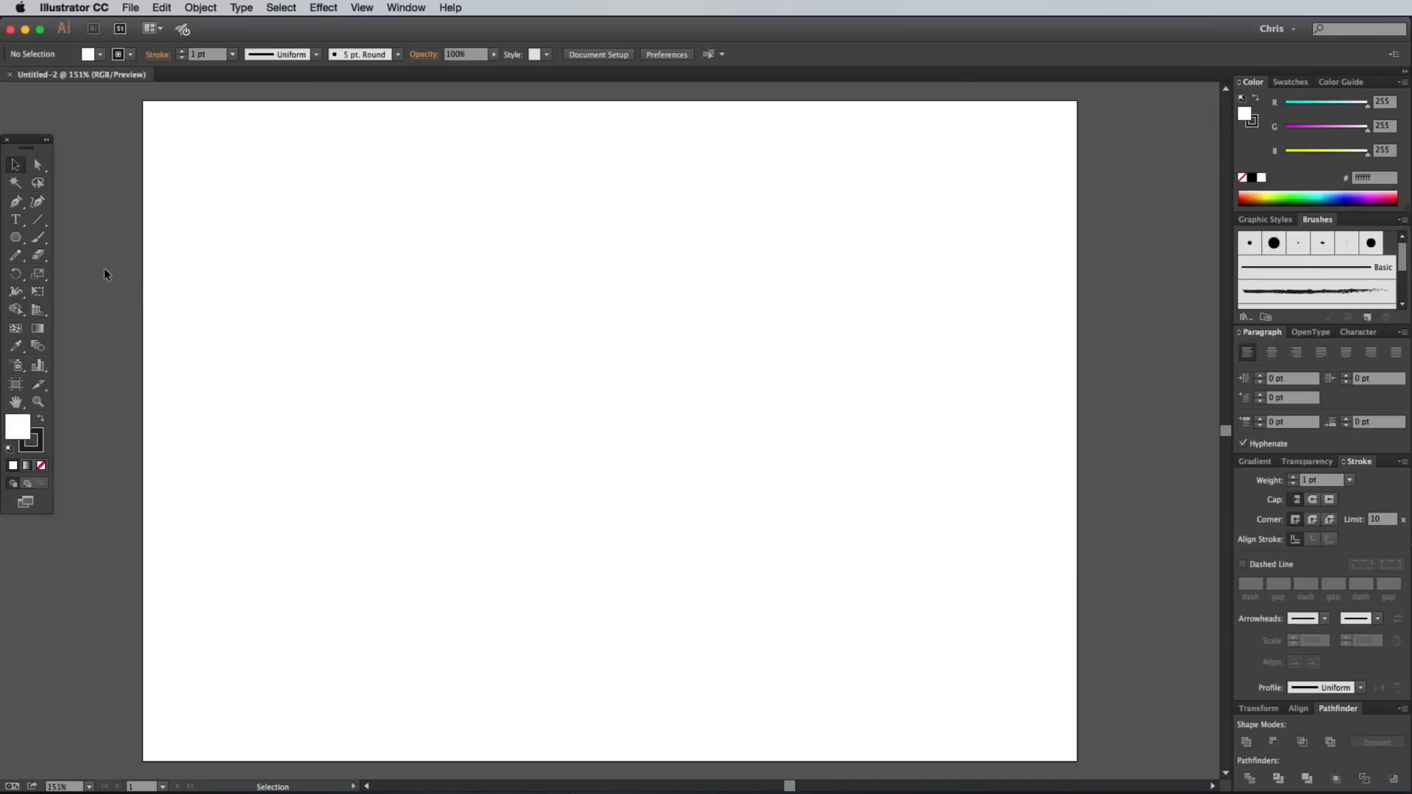
Draw a 3-sided 30 px polygon and move it to the artboard's top-left corner
left_click(15, 238)
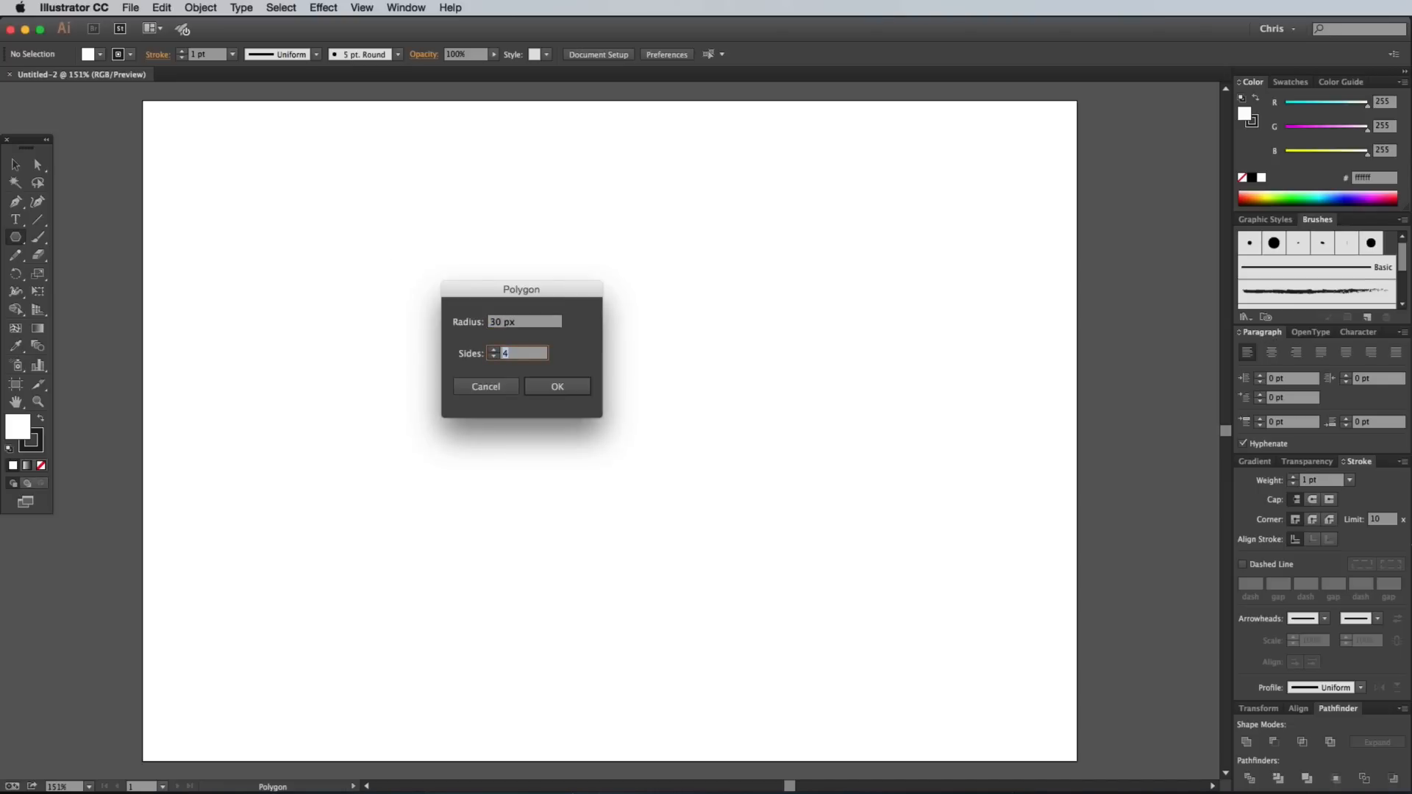
left_click(555, 388)
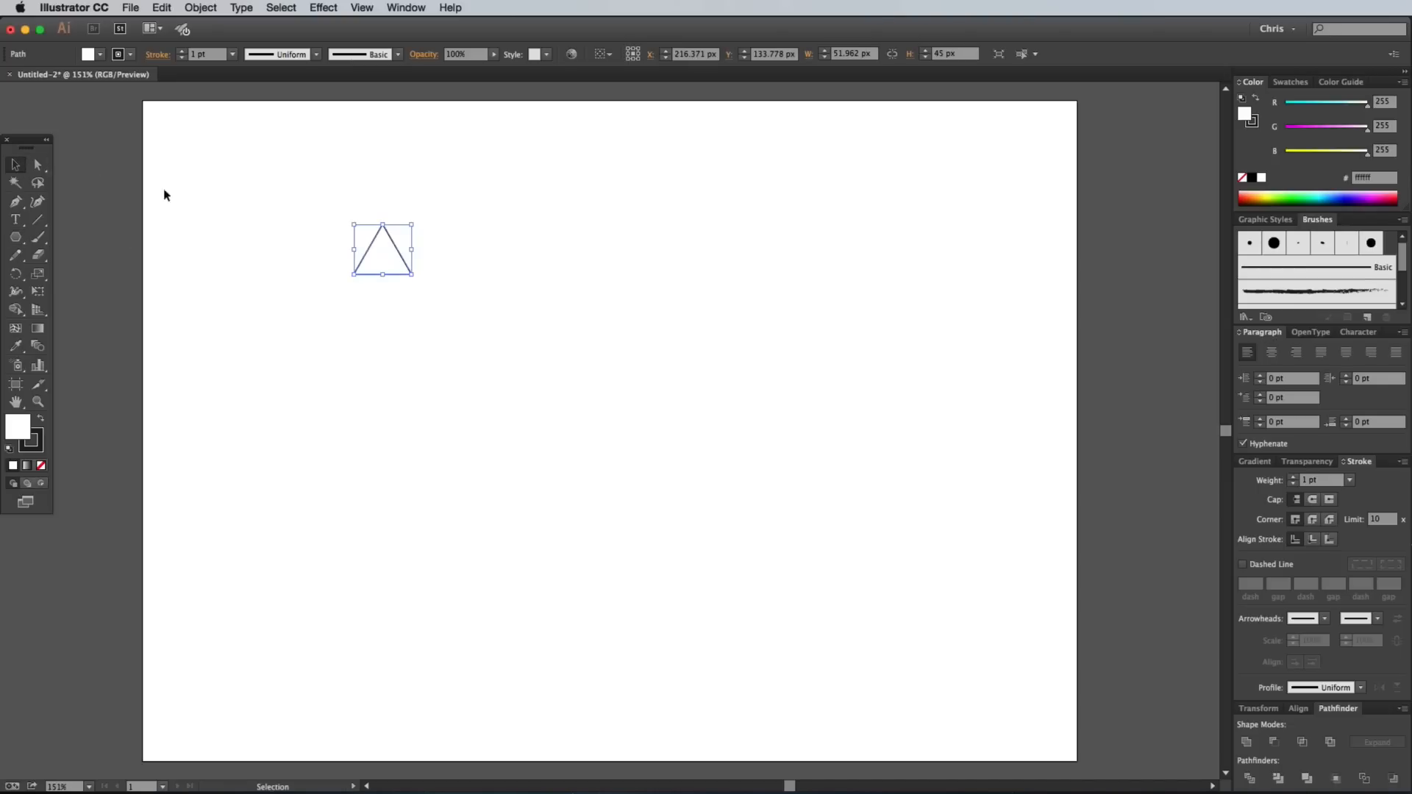
left_click_drag(382, 250, 99, 124)
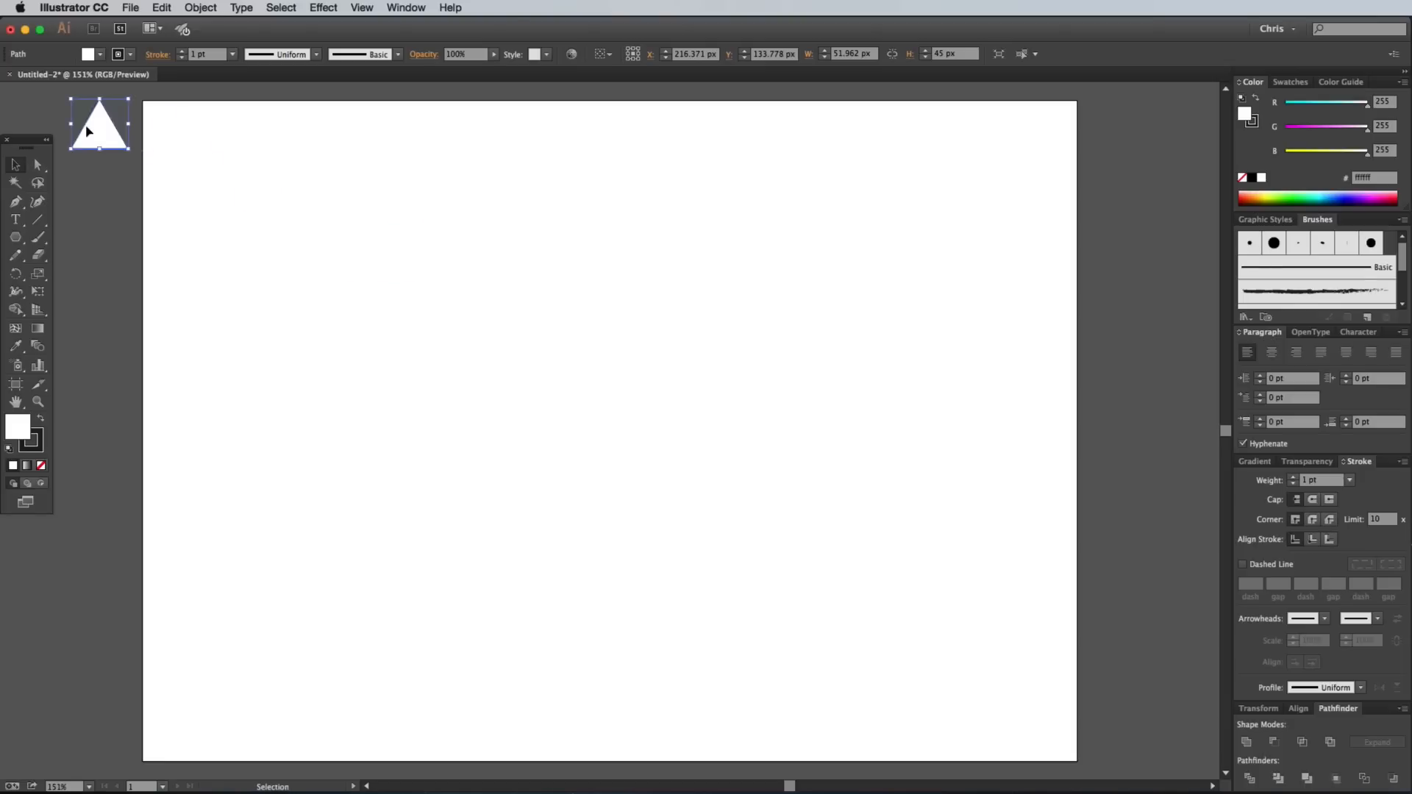
Duplicate the triangle sideways into a row along the top edge
left_click(362, 8)
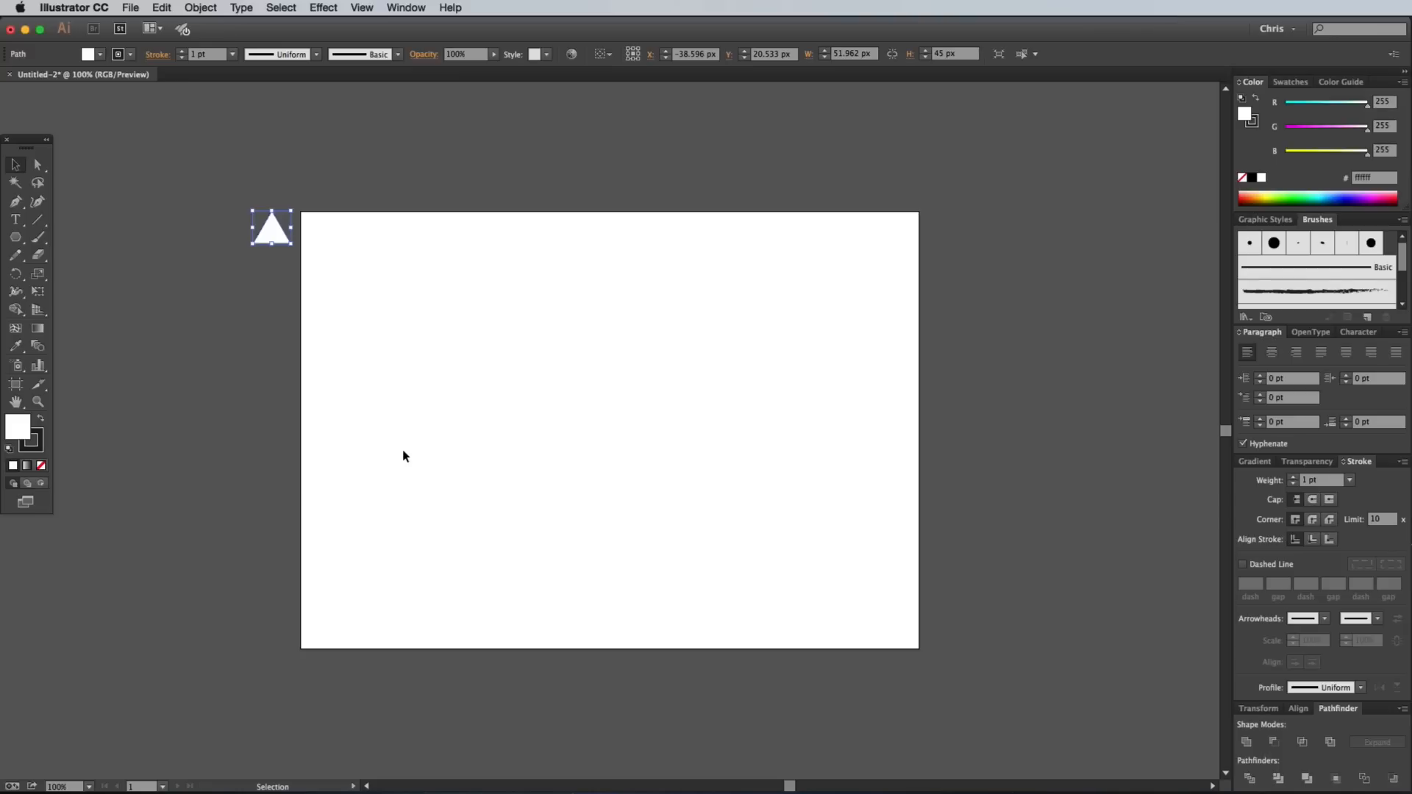
mouse_move(399, 449)
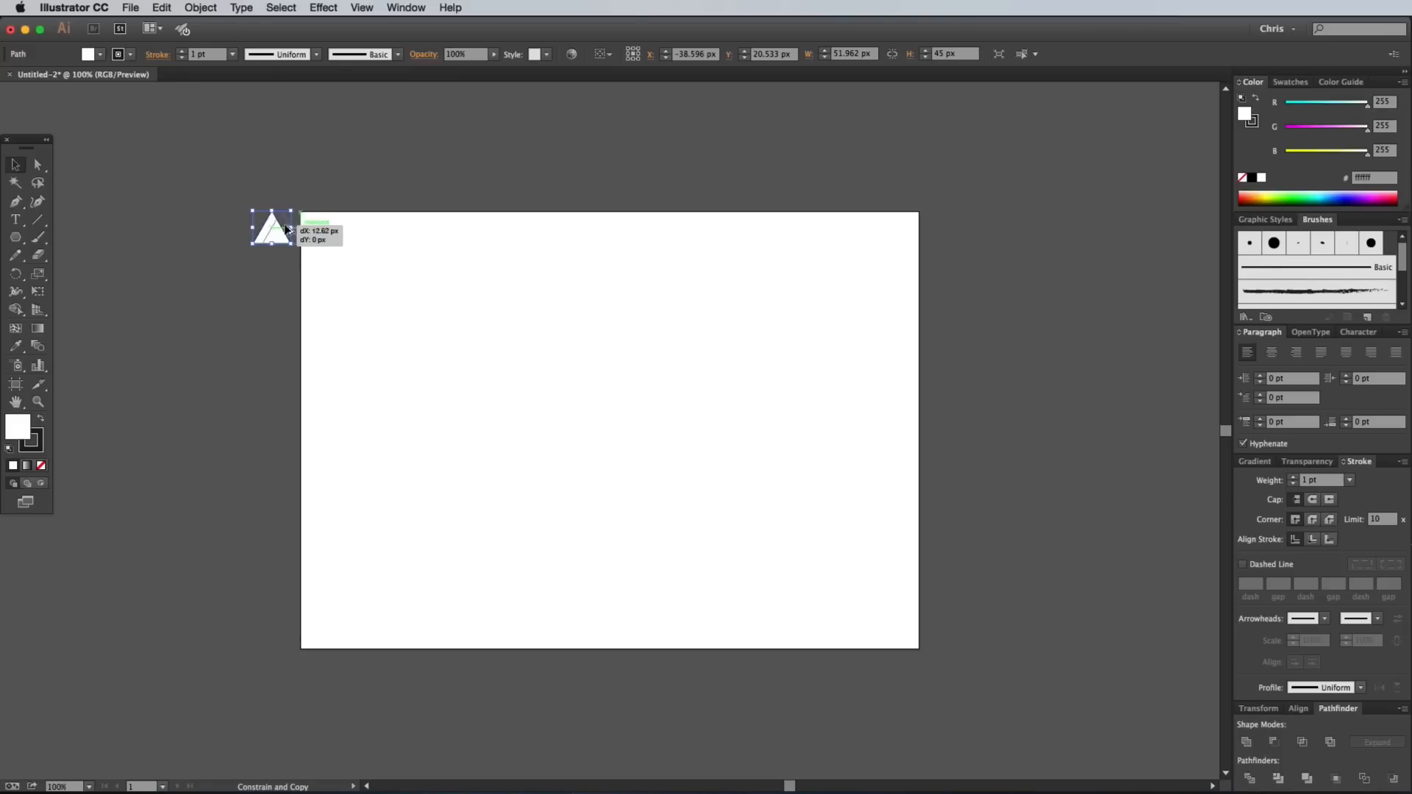
left_click_drag(275, 226, 311, 226)
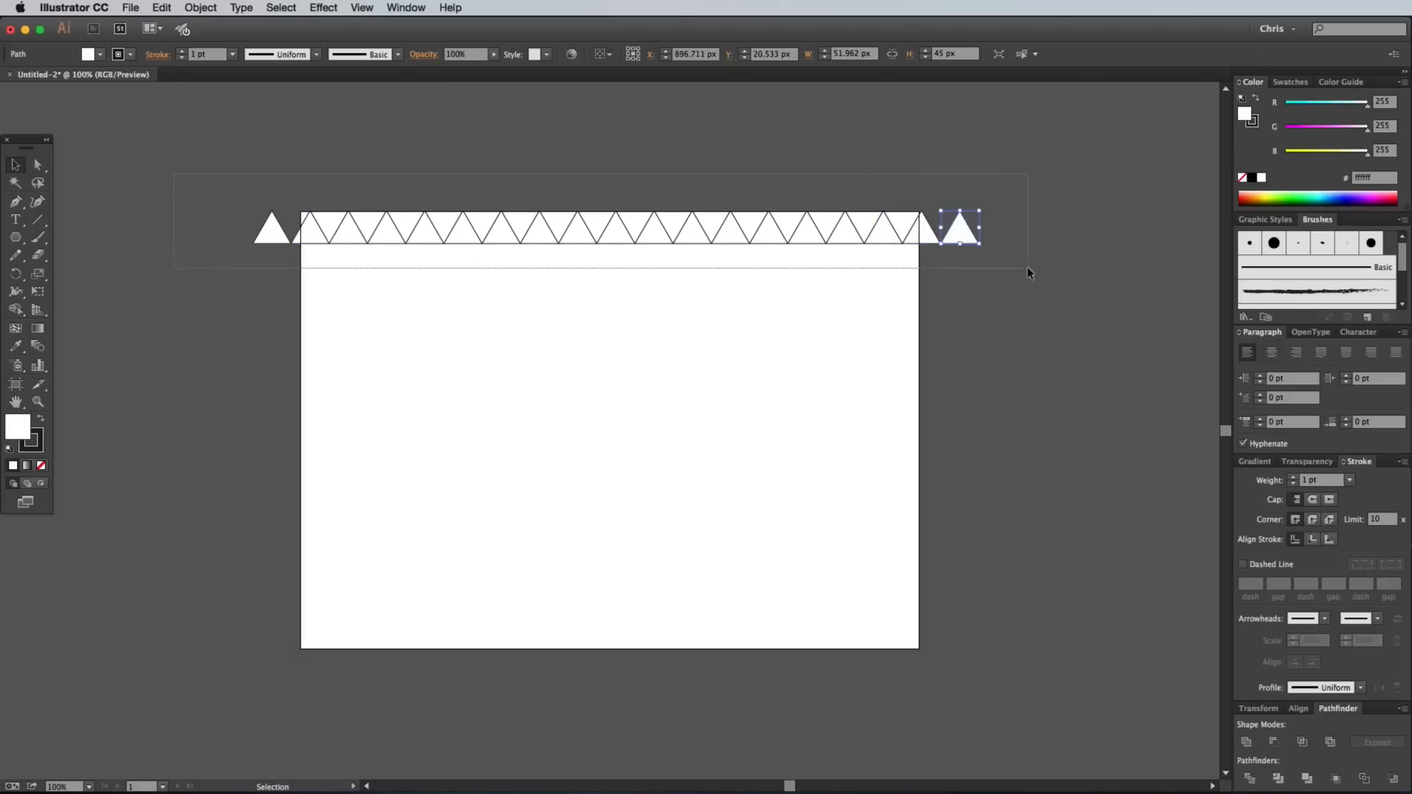
Copy the whole row downward in staggered, half-offset rows until the artboard is covered
left_click(162, 7)
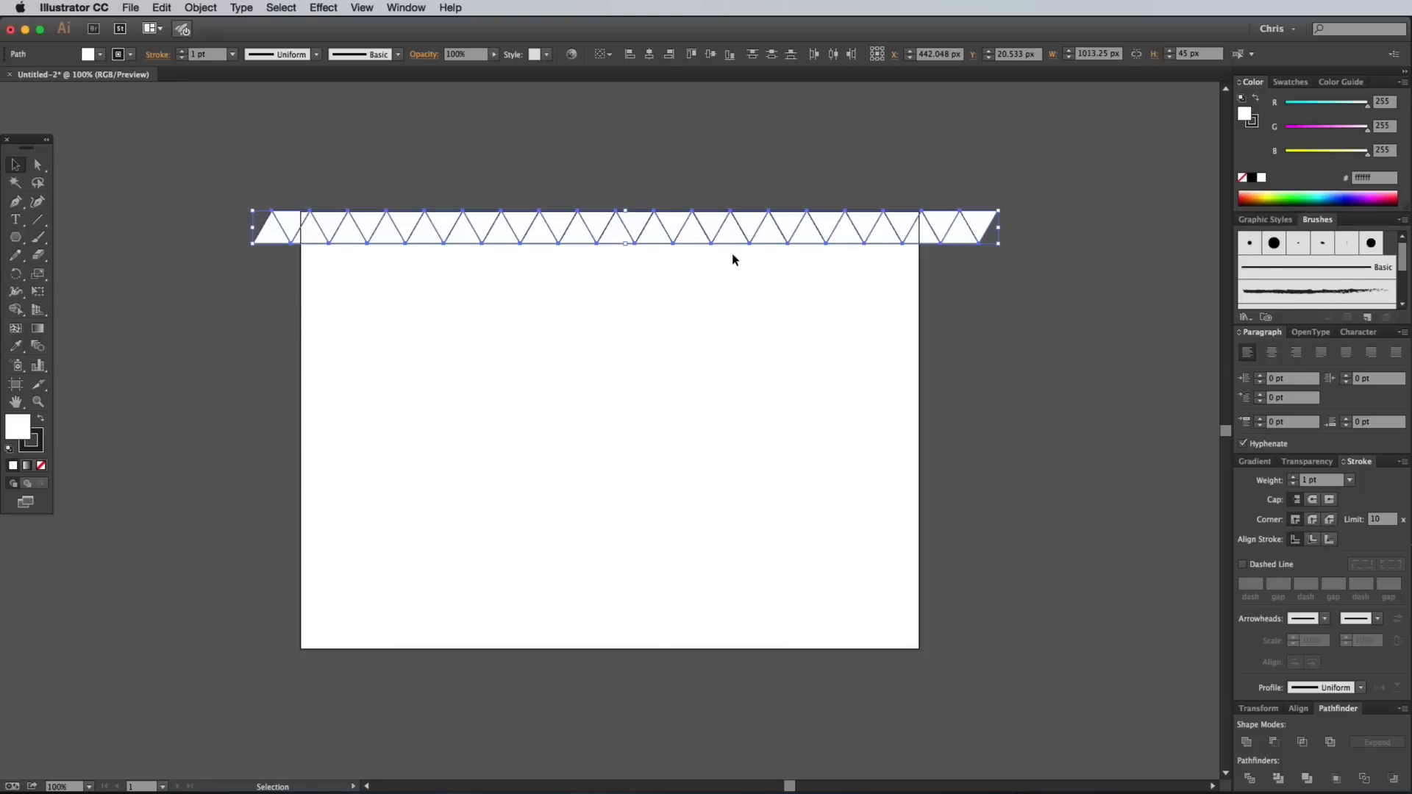
left_click_drag(626, 225, 626, 262)
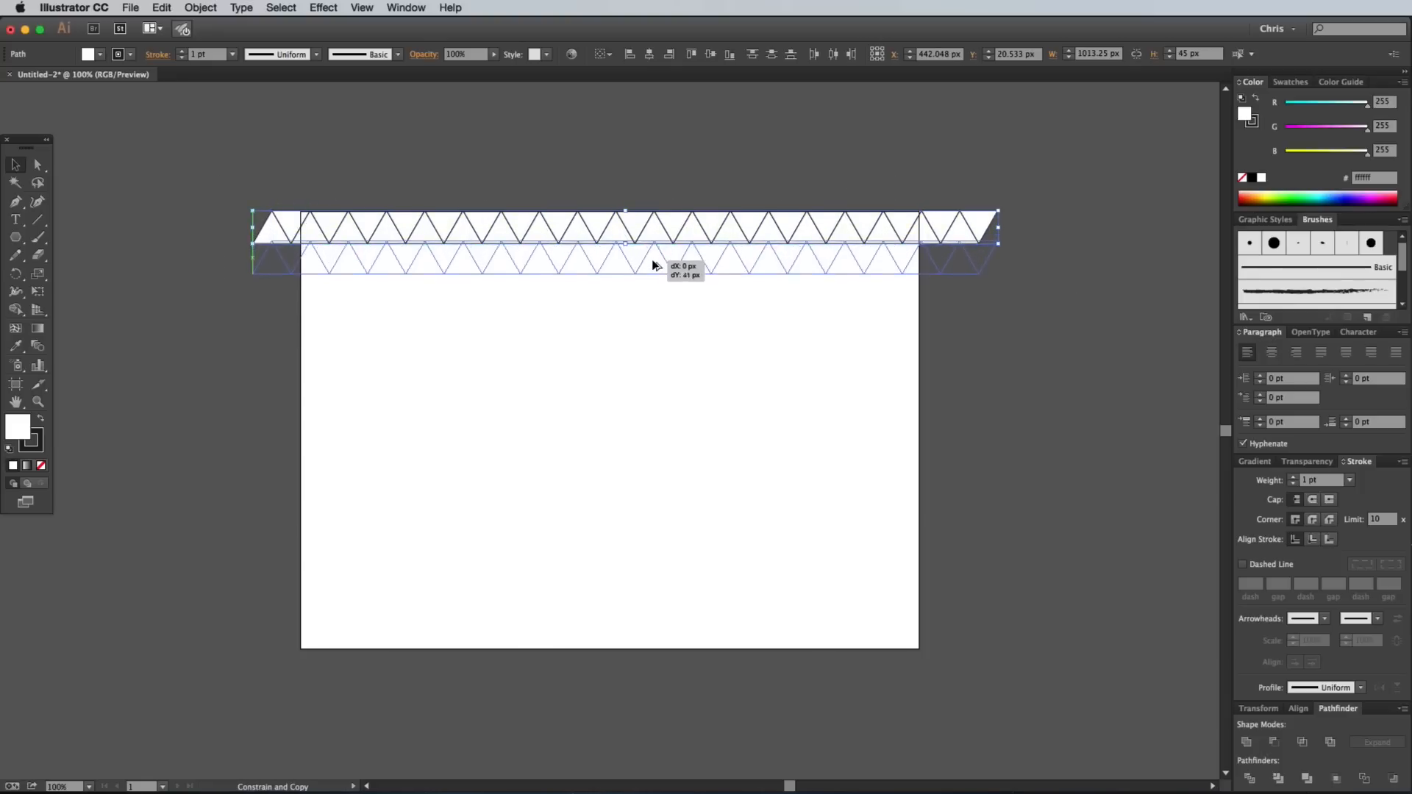
left_click_drag(657, 263, 631, 263)
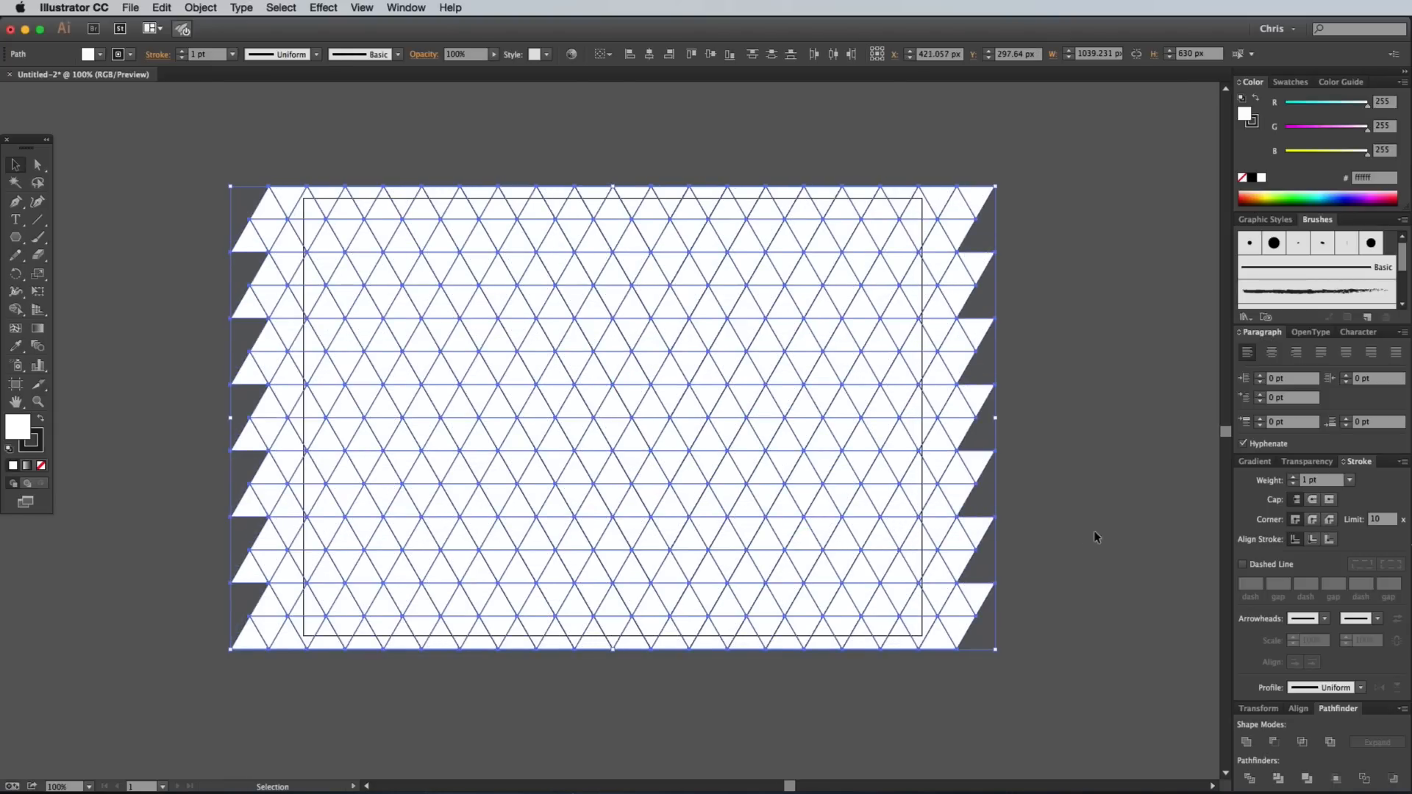
Bring up the '1000 Smiles an Hour²' palette page in Firefox
left_click(1095, 538)
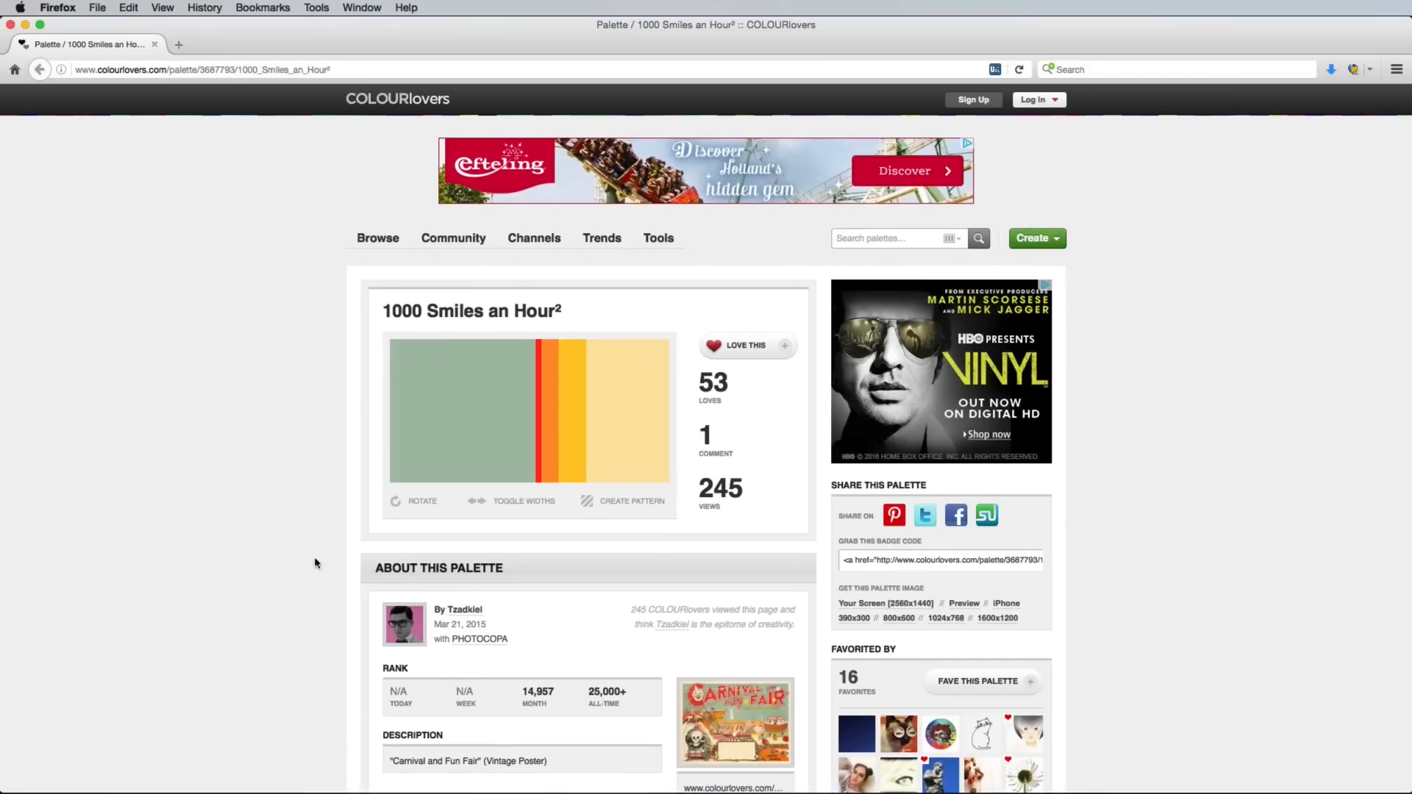
mouse_move(303, 492)
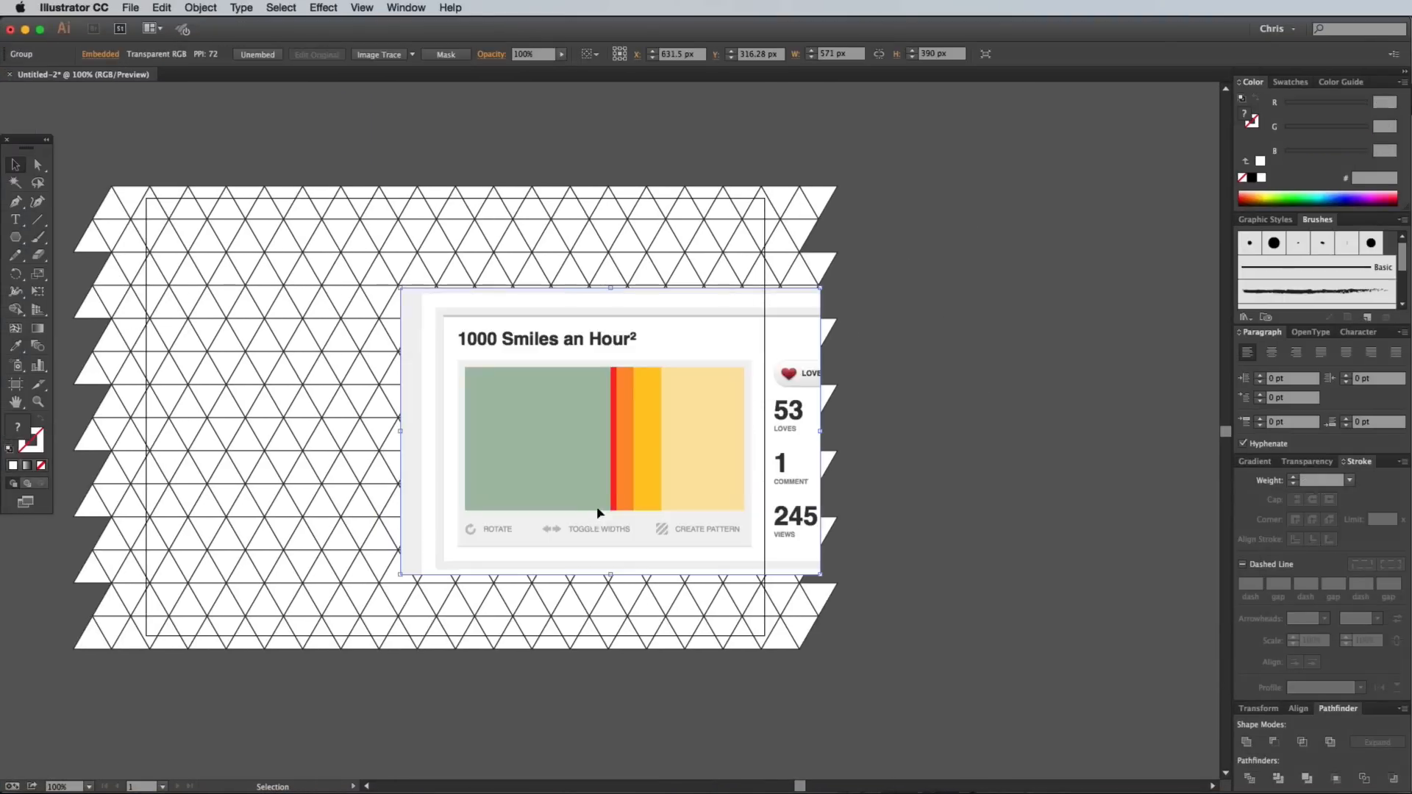
Place the palette image aside, draw a 66 px swatch square and sample the sage colour into it
left_click_drag(610, 433, 887, 313)
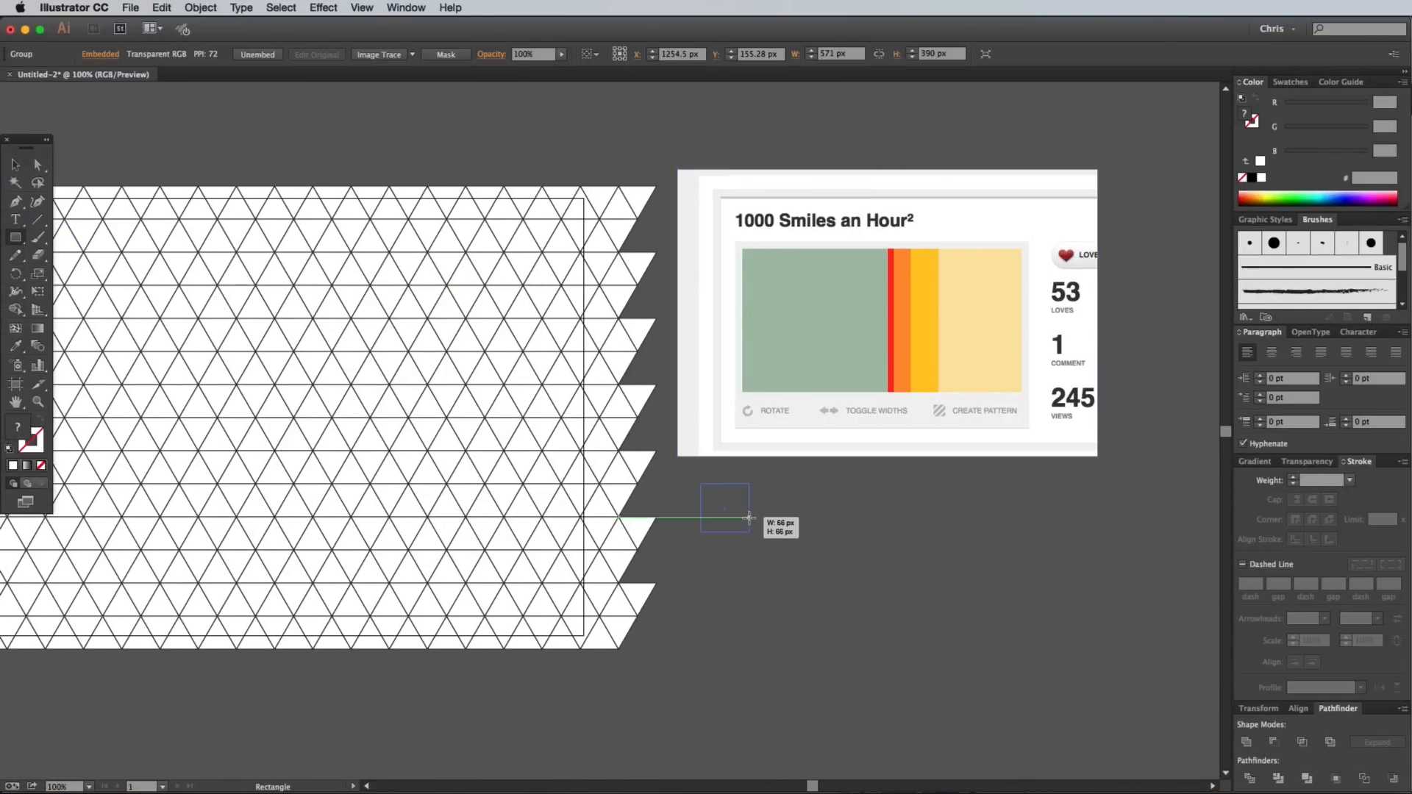
left_click_drag(695, 487, 751, 530)
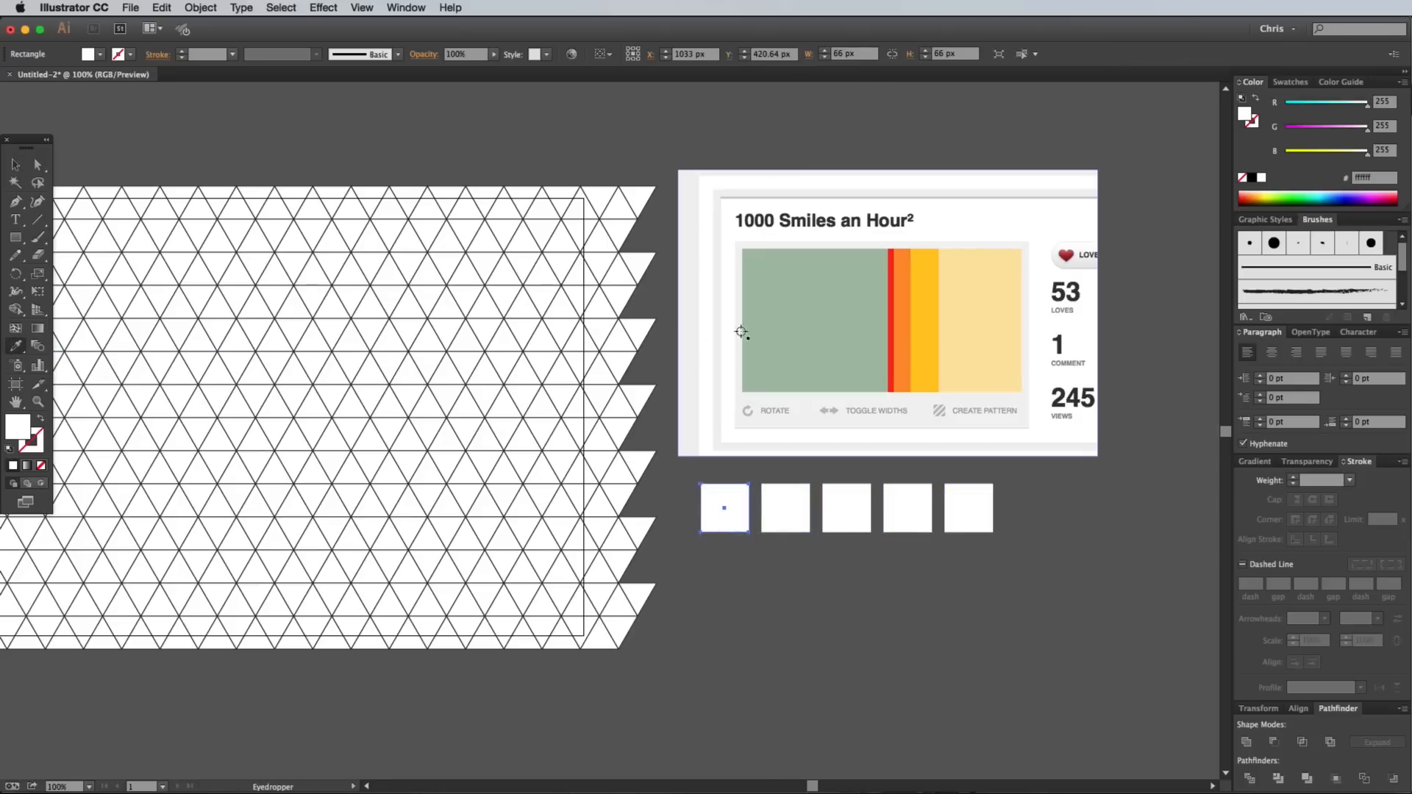
left_click(784, 507)
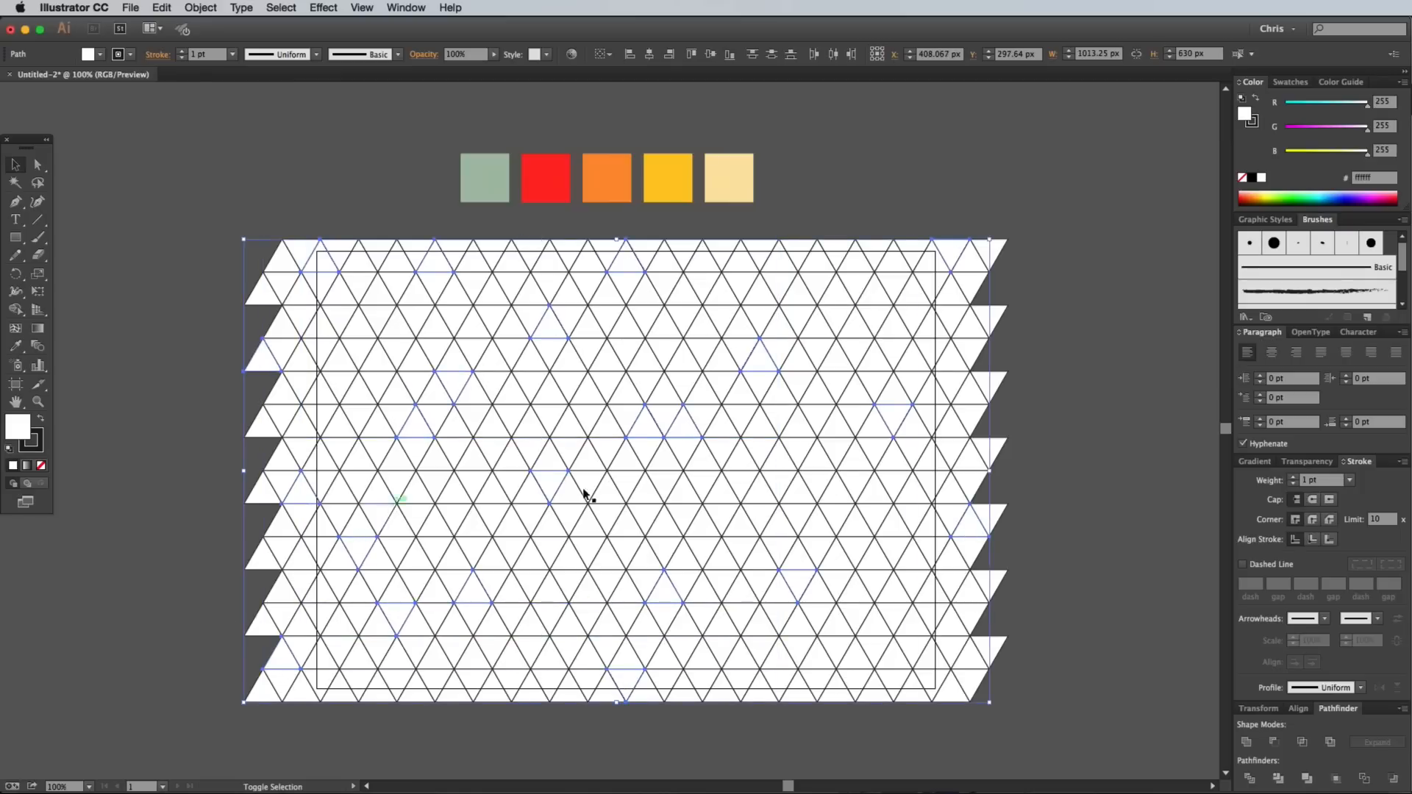
Fill a scattered selection of triangles with the sage swatch colour
left_click(17, 346)
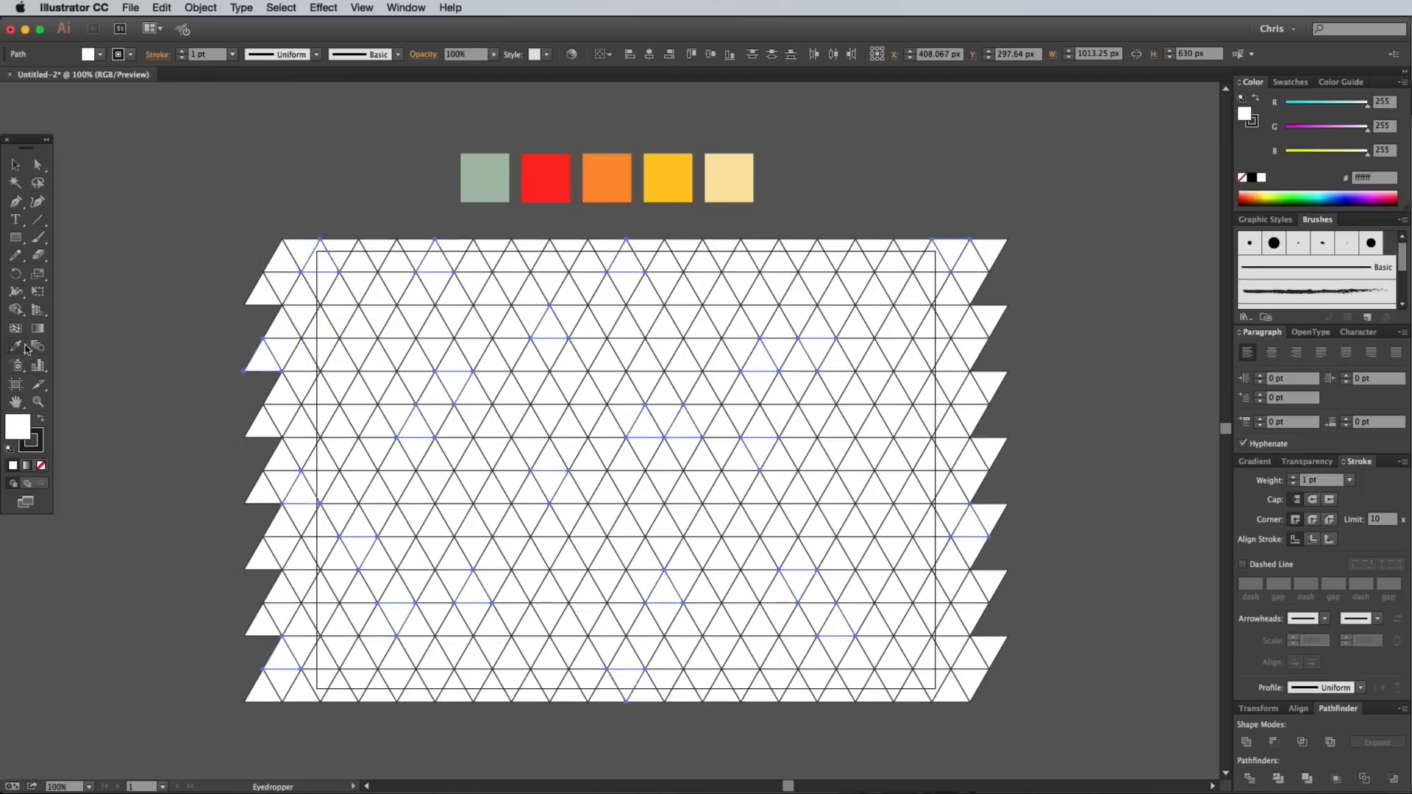
left_click(483, 178)
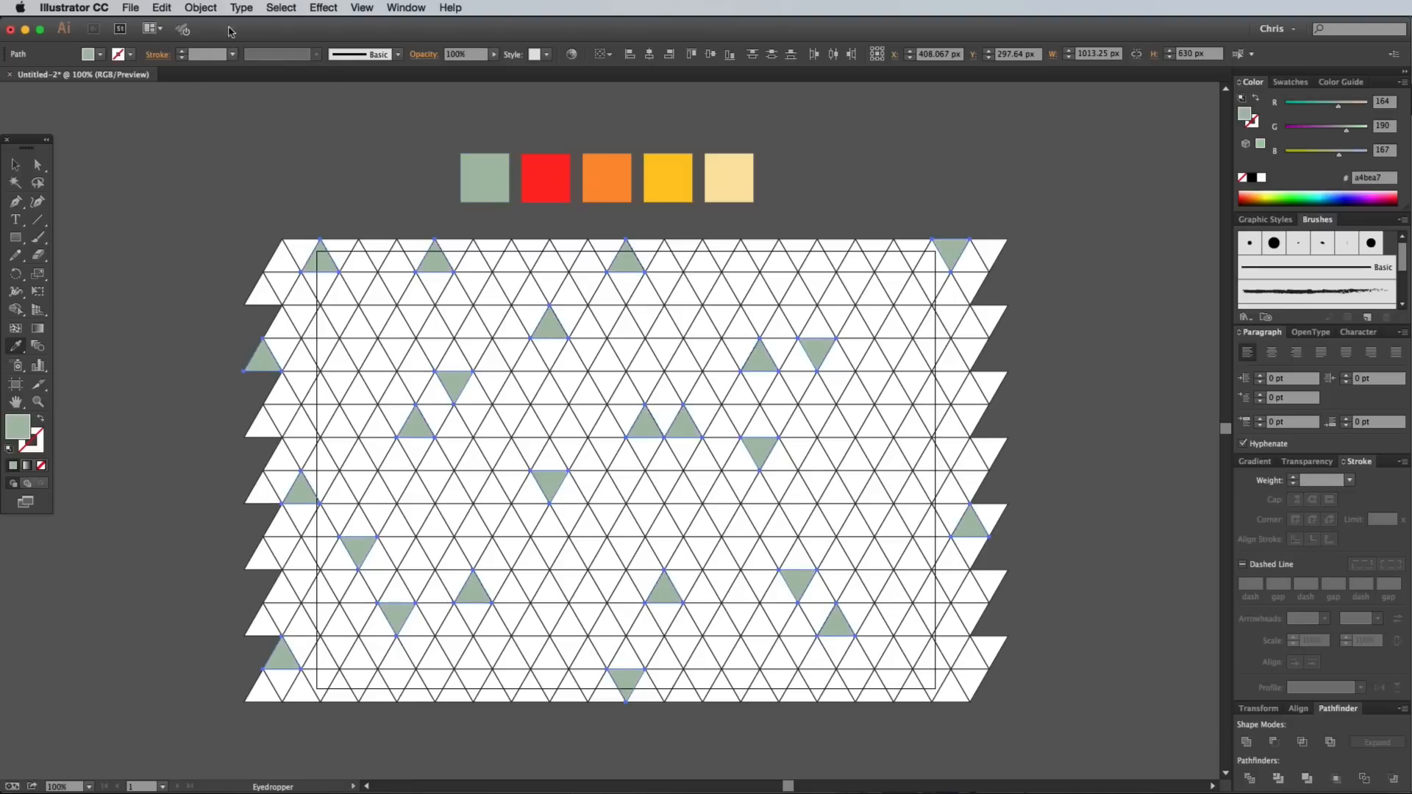
left_click(200, 7)
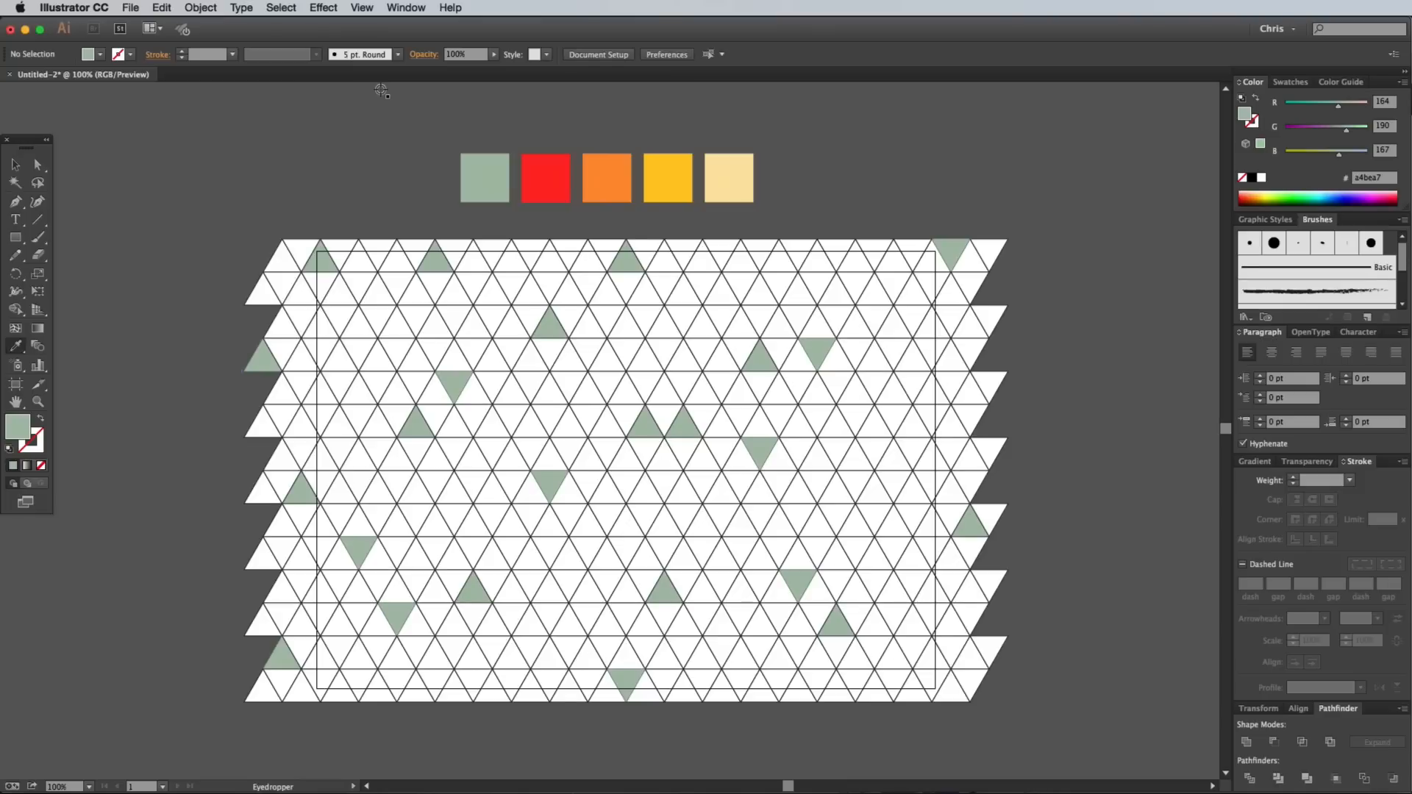
Fill another scattered selection of triangles with the red swatch colour
left_click(415, 322)
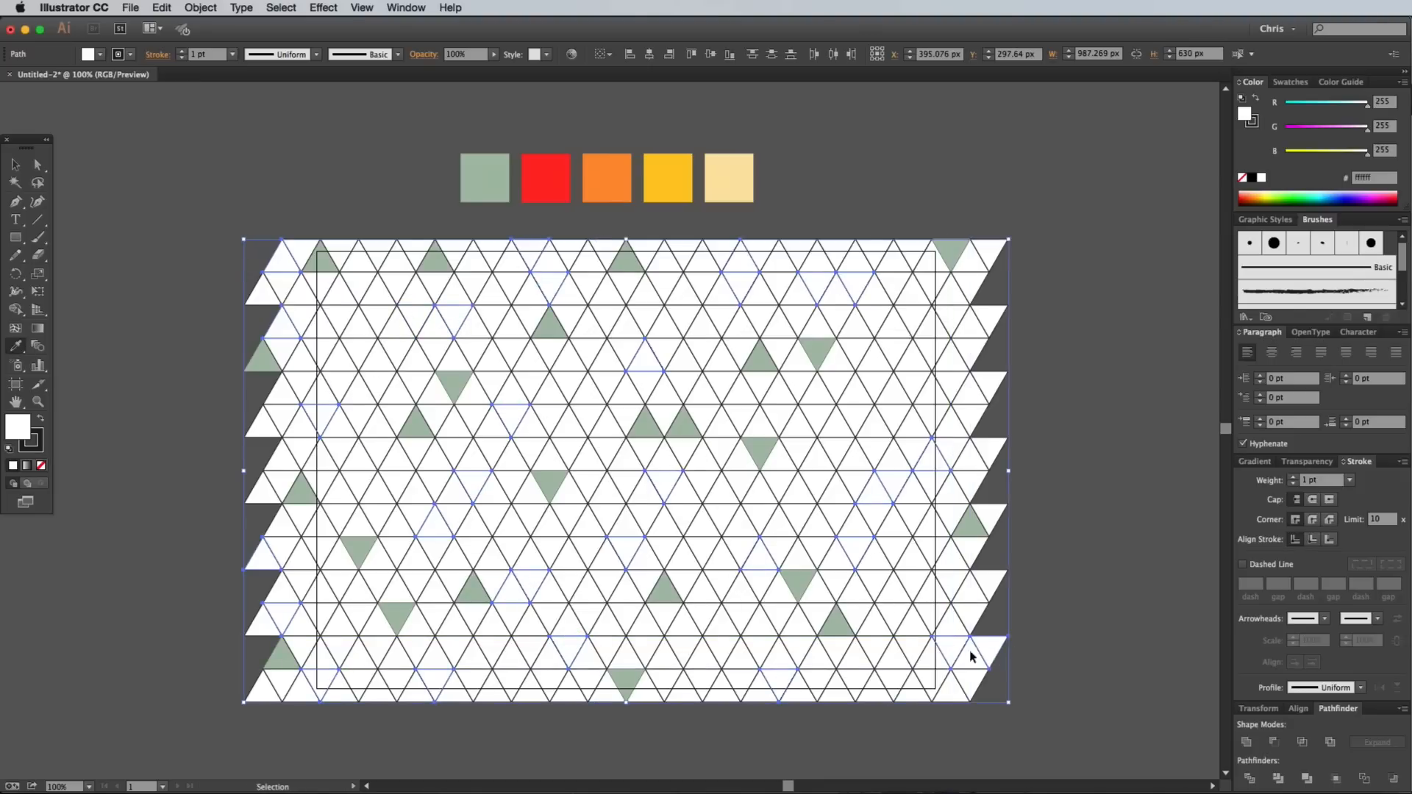
left_click(544, 178)
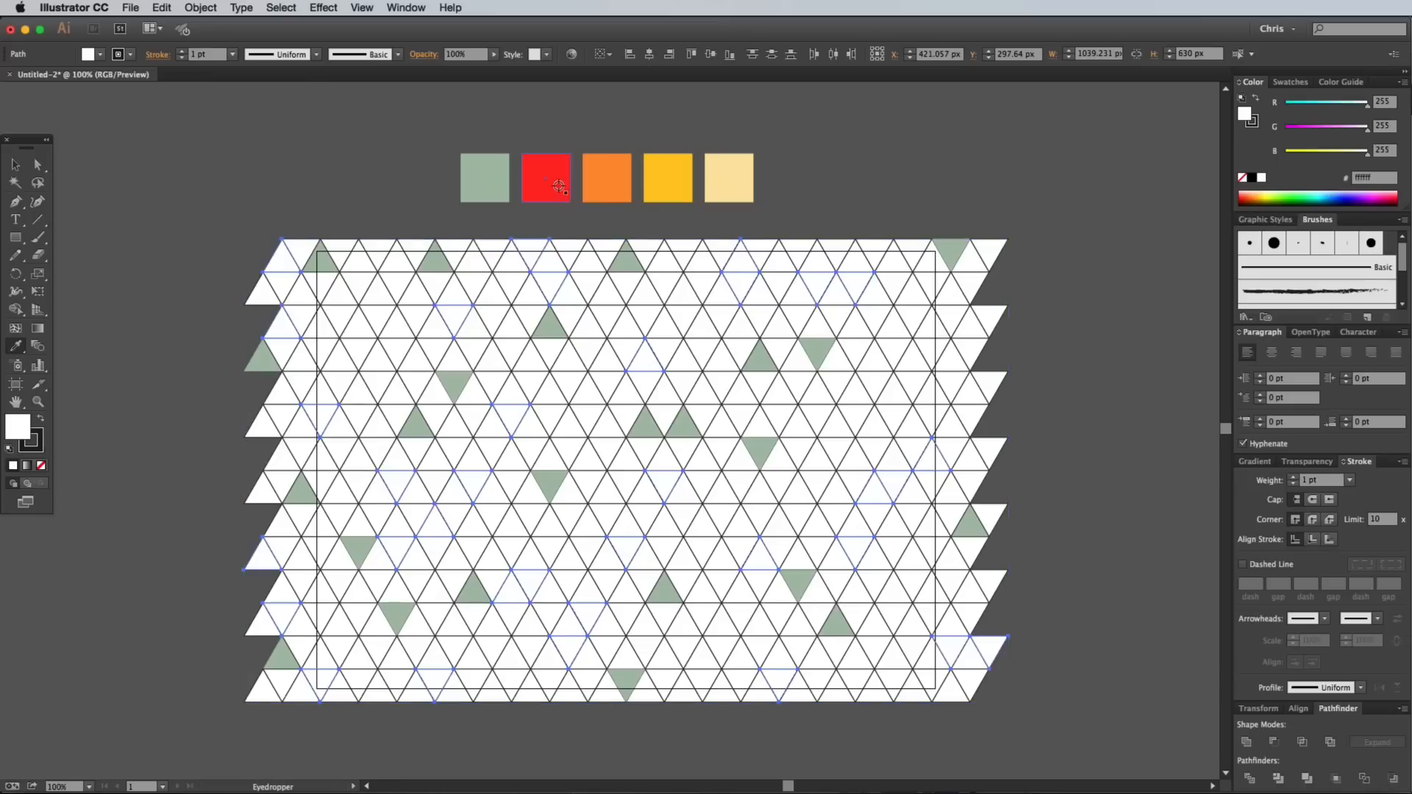
left_click(544, 178)
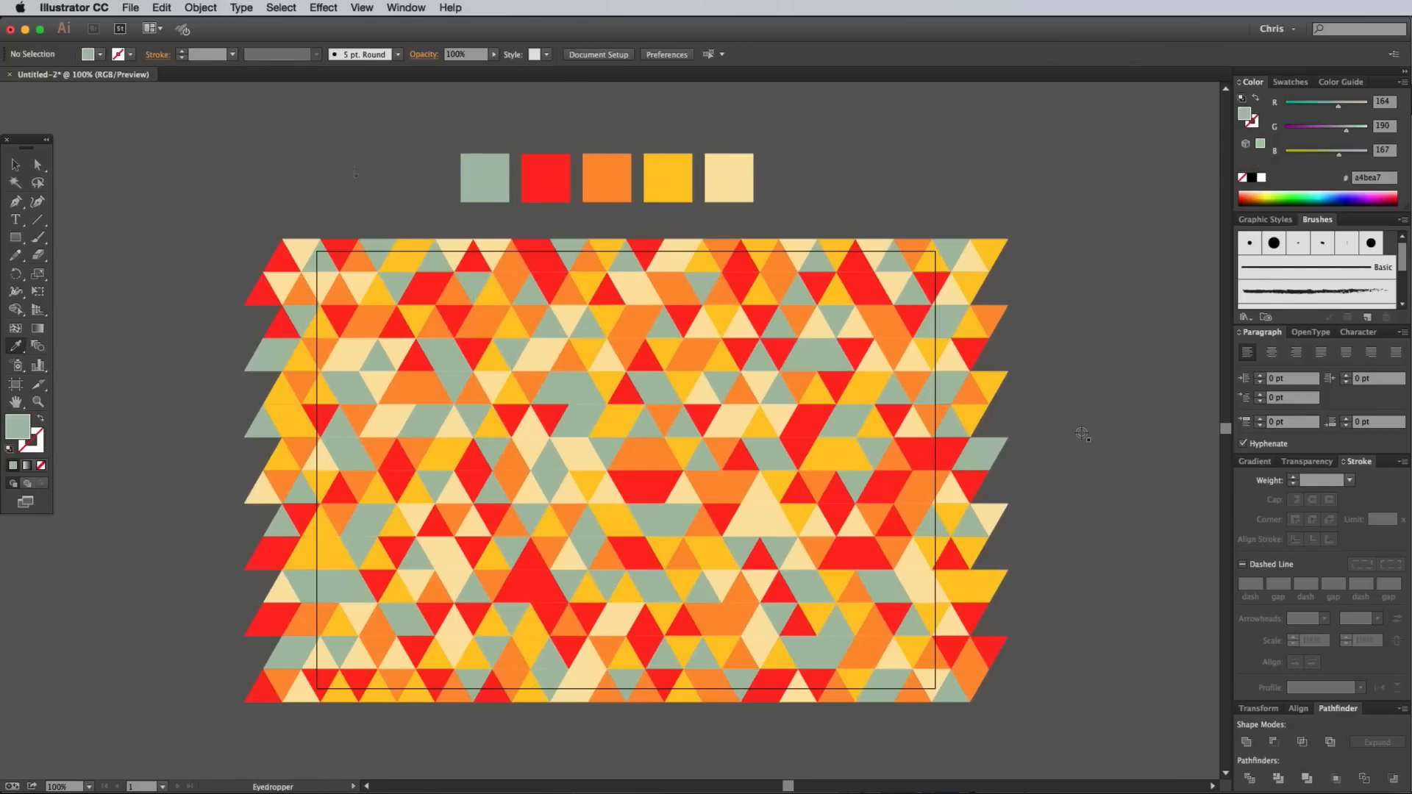
Remove the stroke from the whole pattern and recolour a single triangle from a swatch
left_click(200, 7)
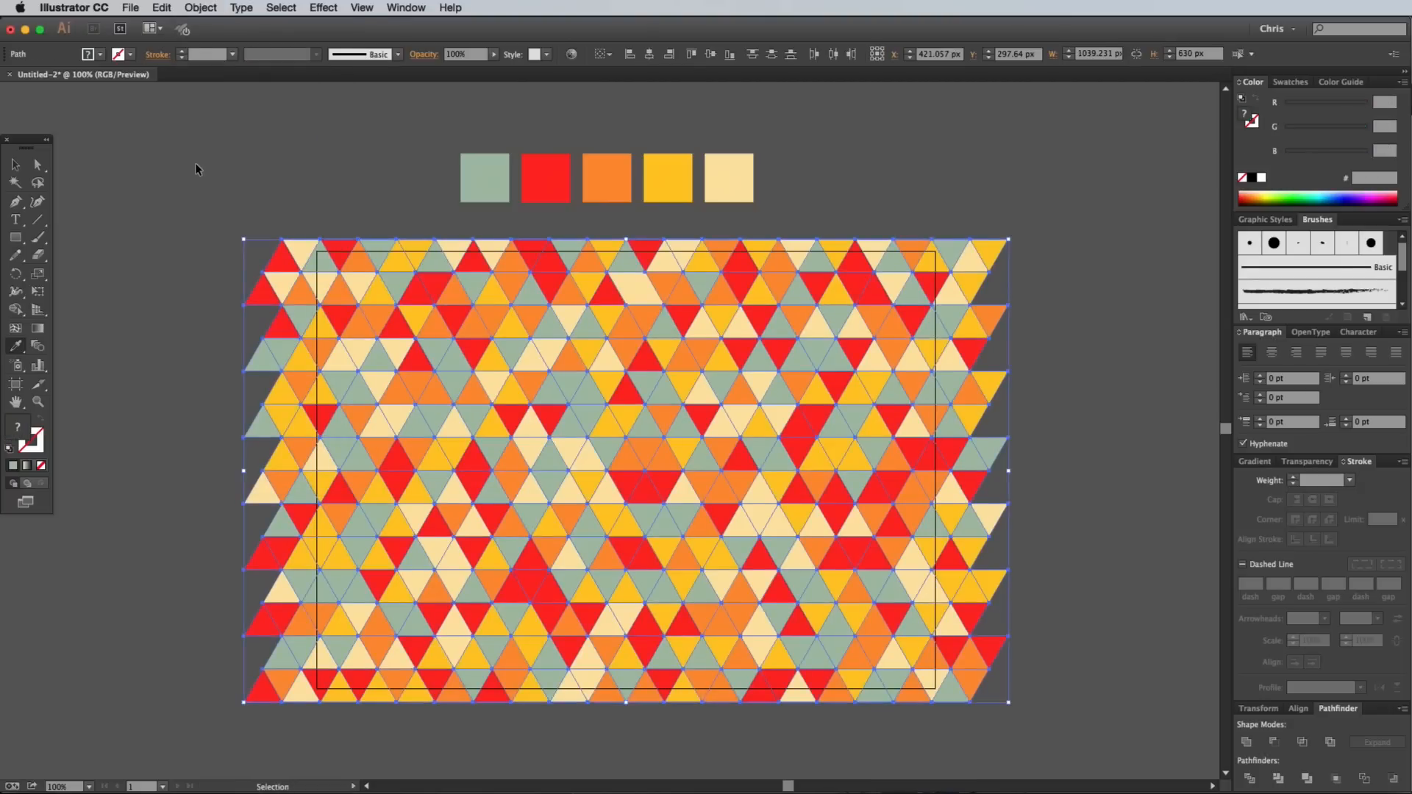
left_click(644, 455)
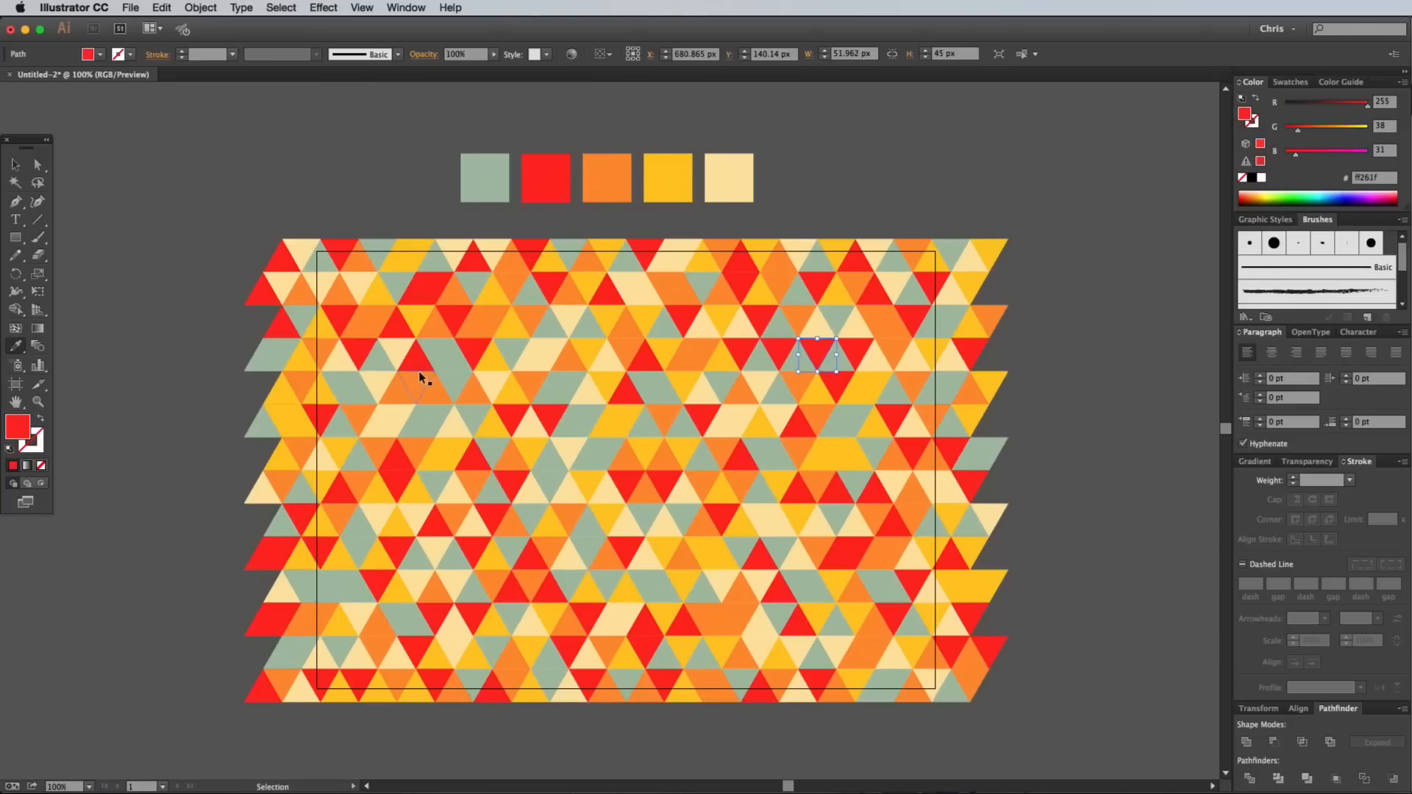
left_click(422, 378)
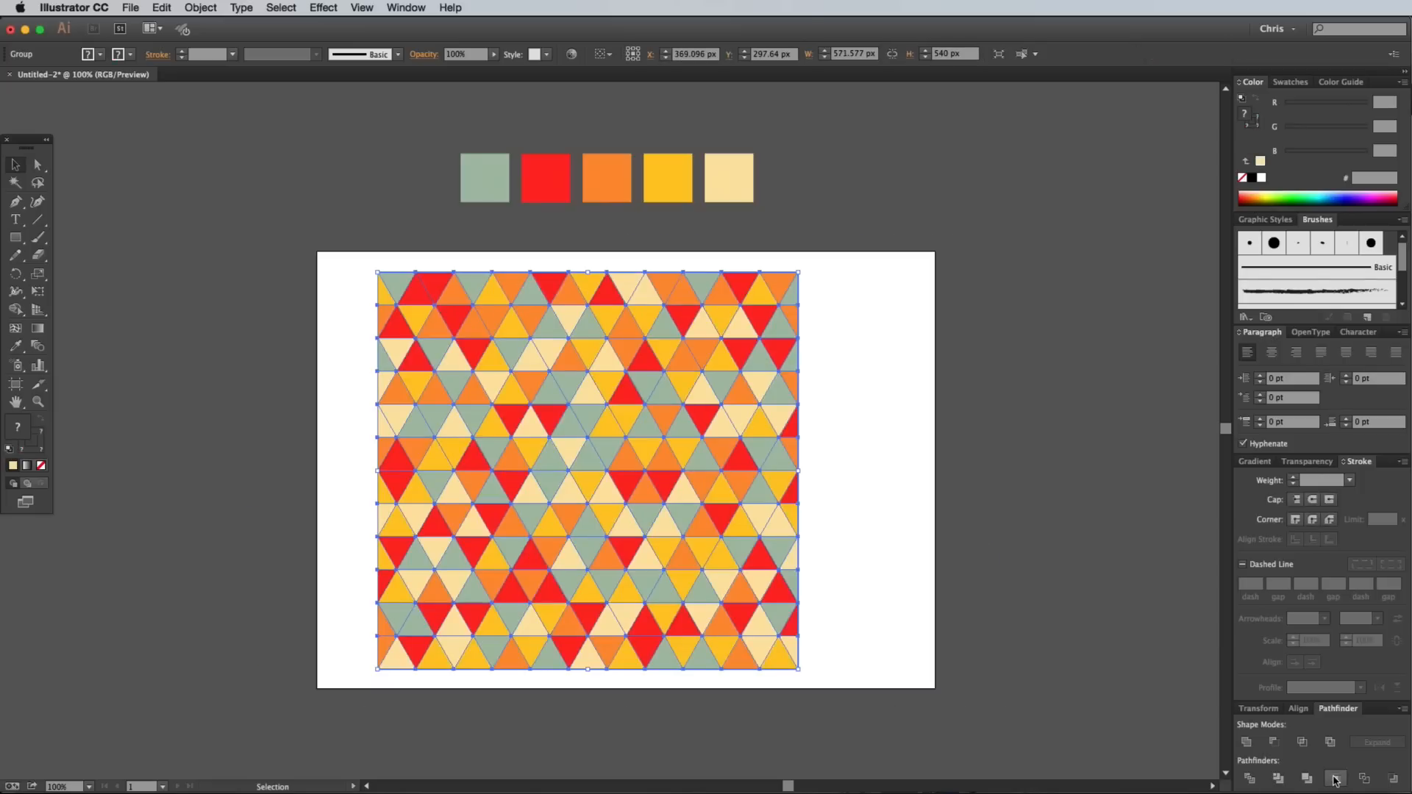
mouse_move(55, 165)
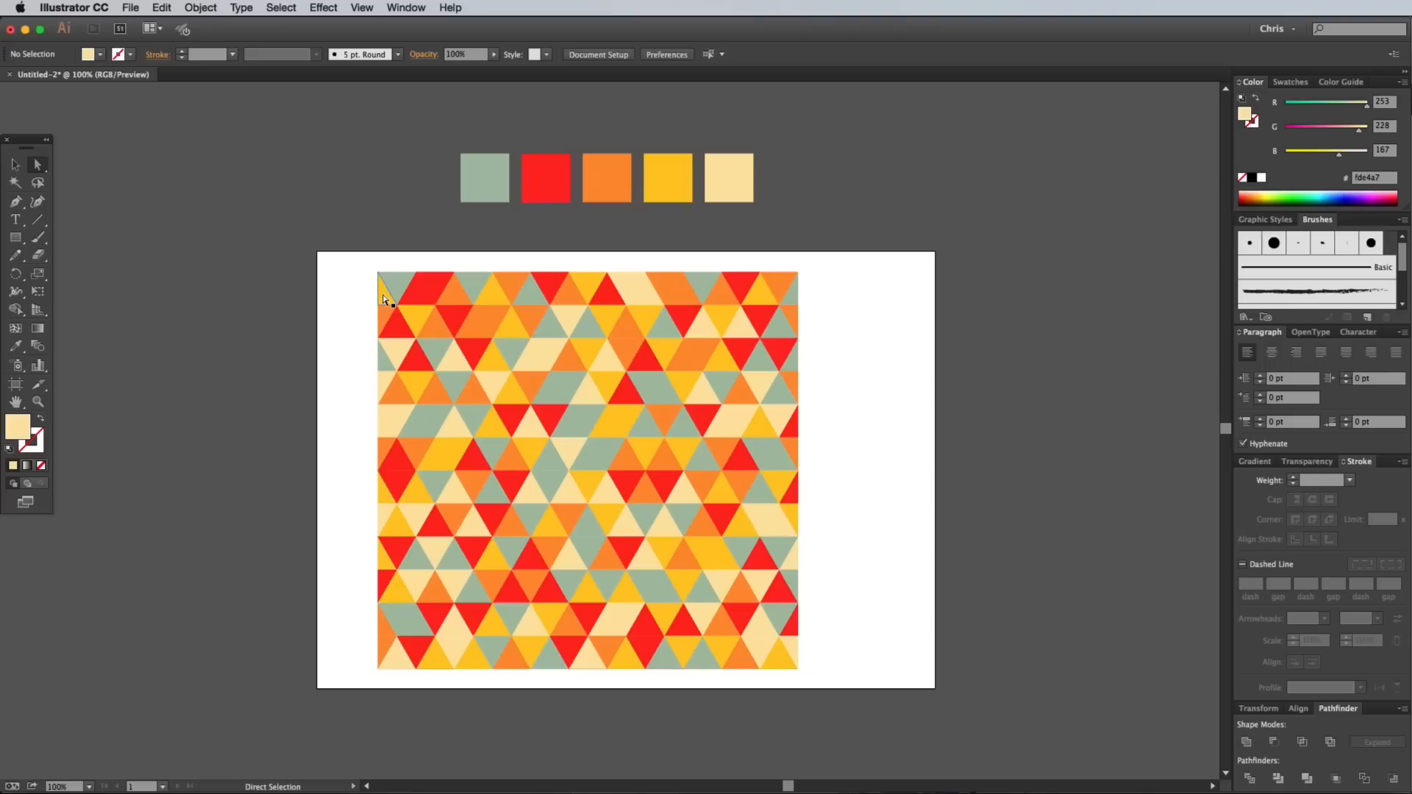
Recolour an edge triangle to match its neighbour for a seamless repeat
left_click(384, 292)
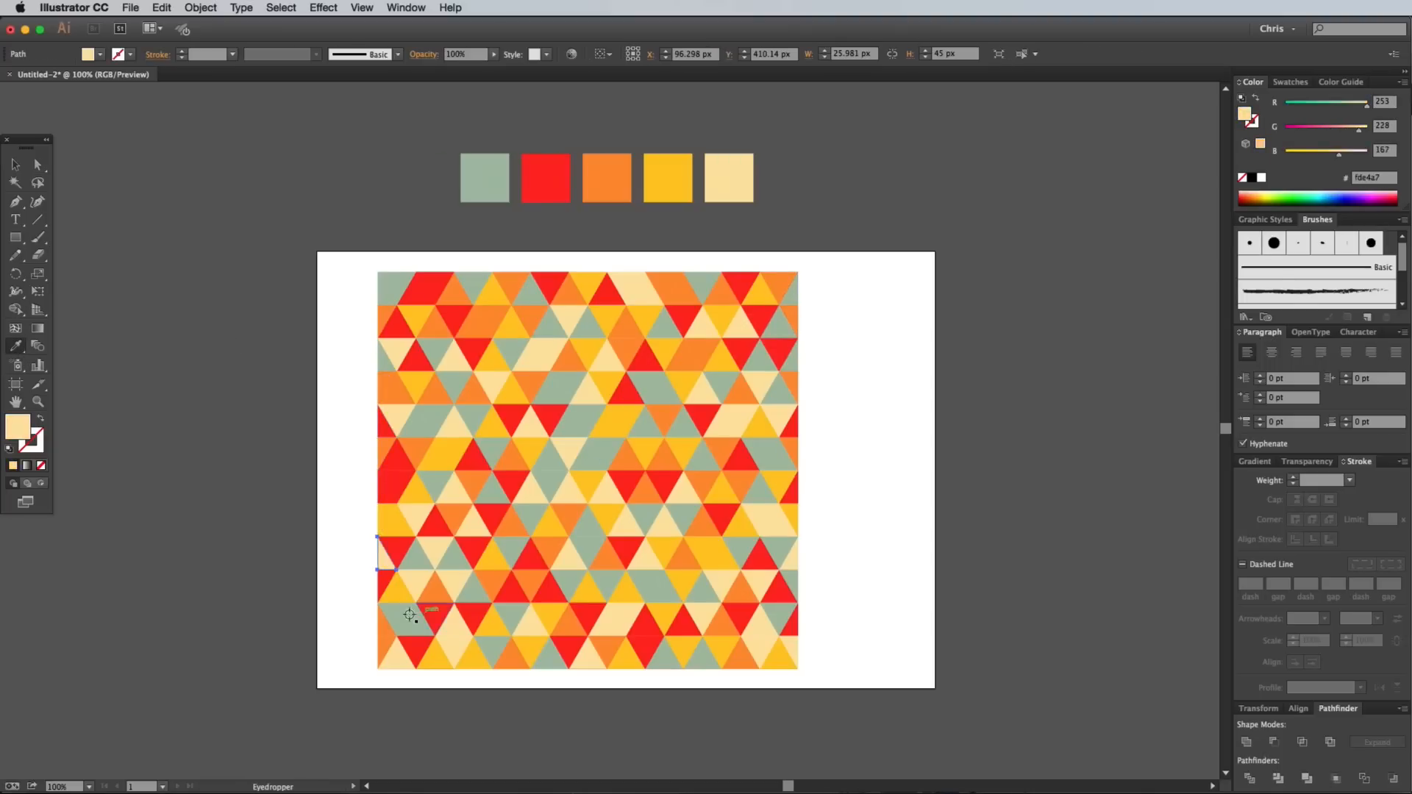
left_click(849, 522)
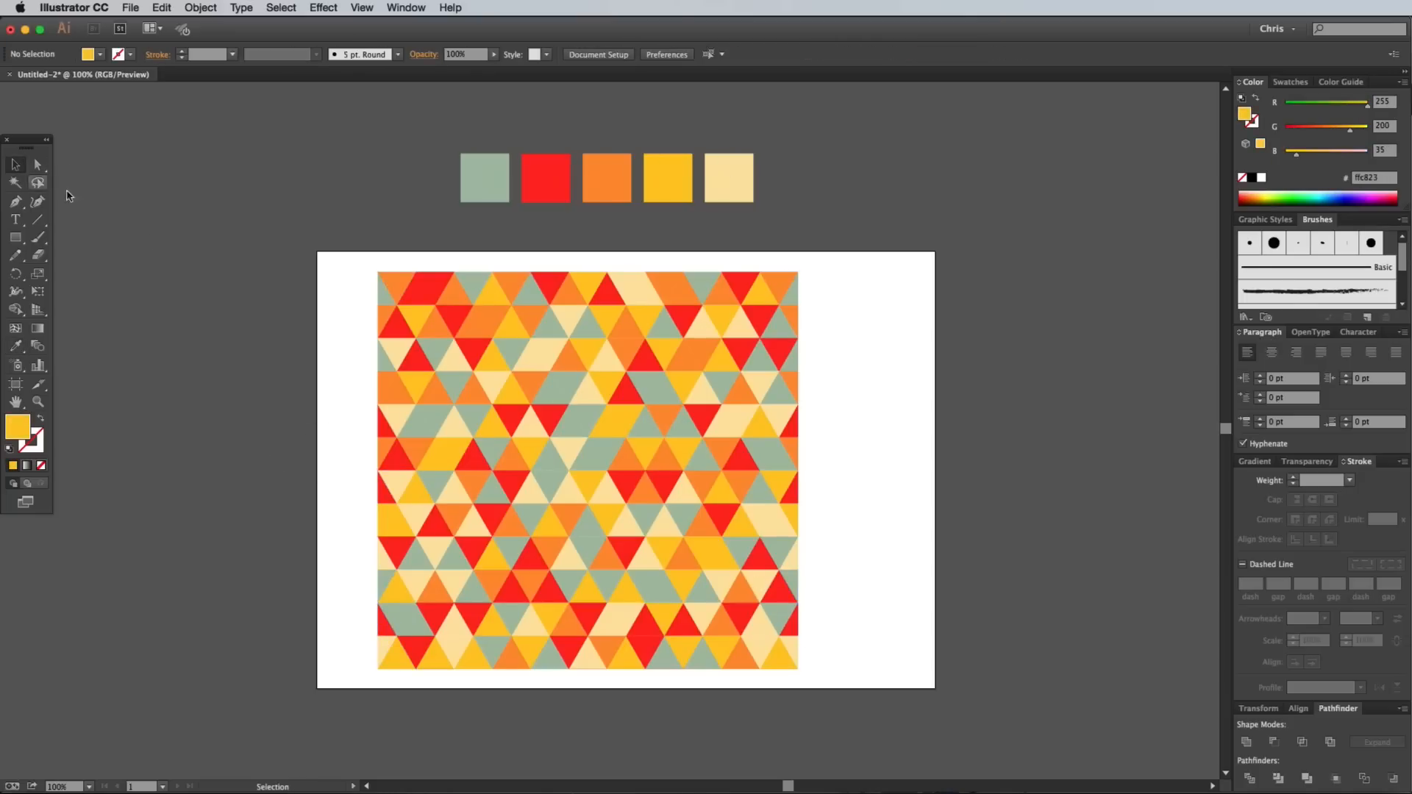
Drag a copy of the grouped tile straight down below the artboard to test the repeat
left_click_drag(589, 468, 924, 524)
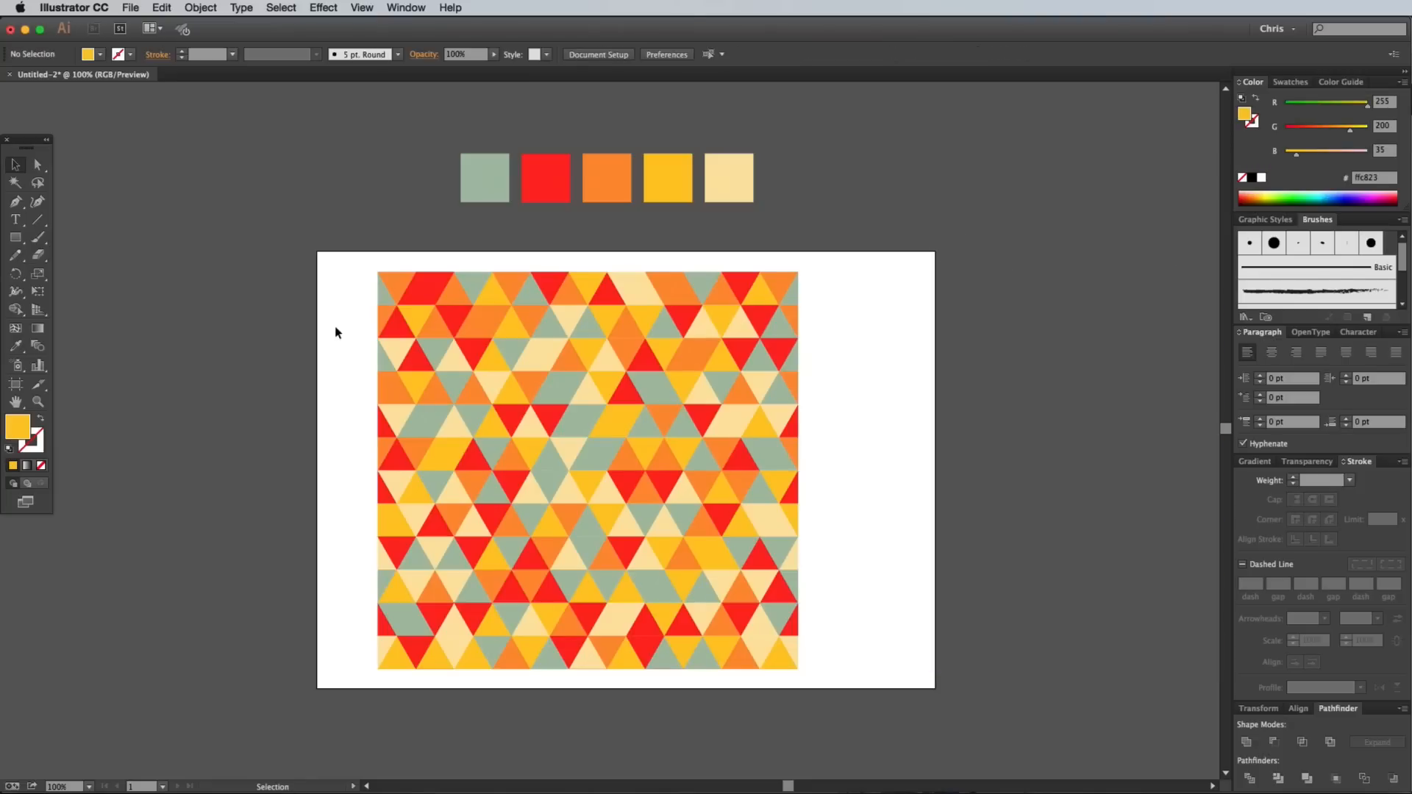
left_click_drag(586, 467, 587, 742)
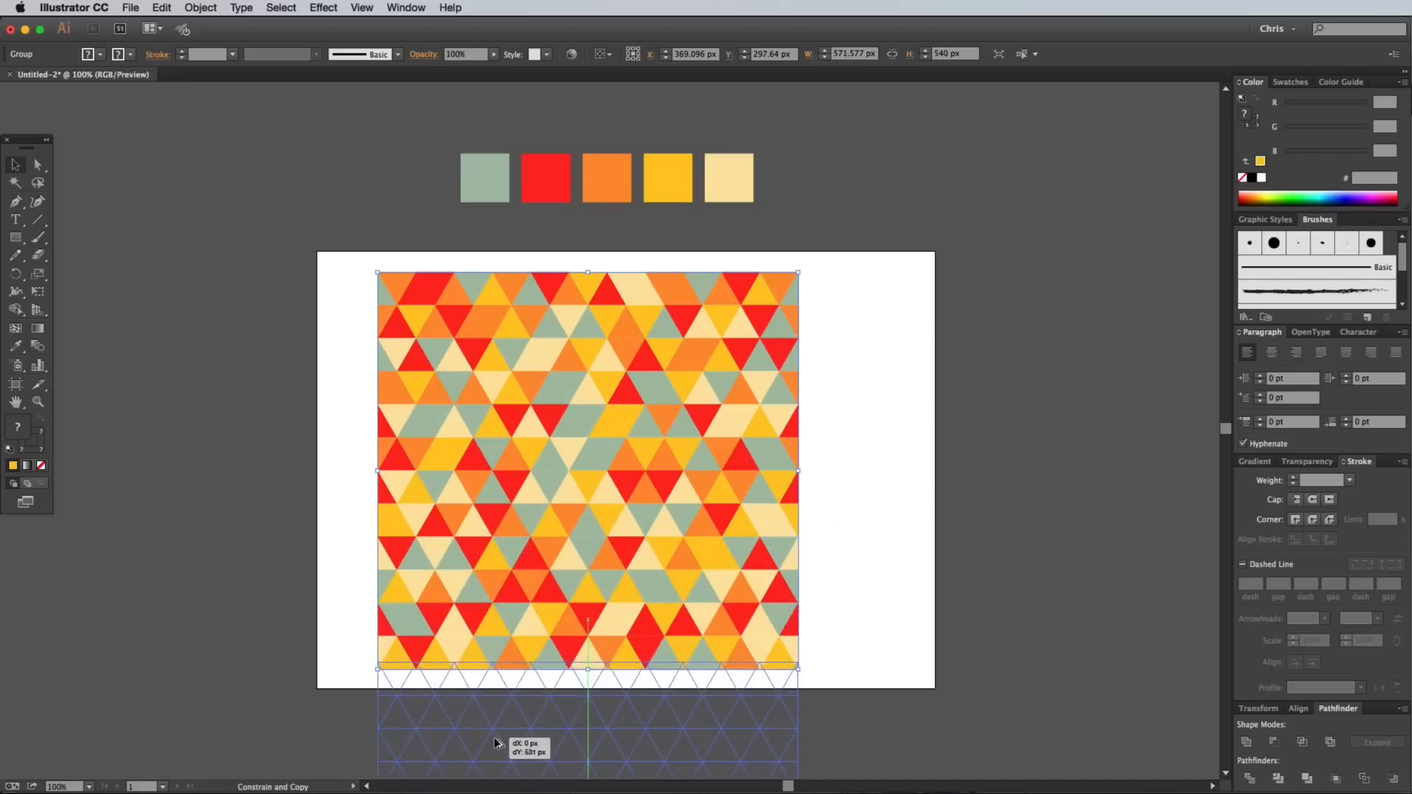